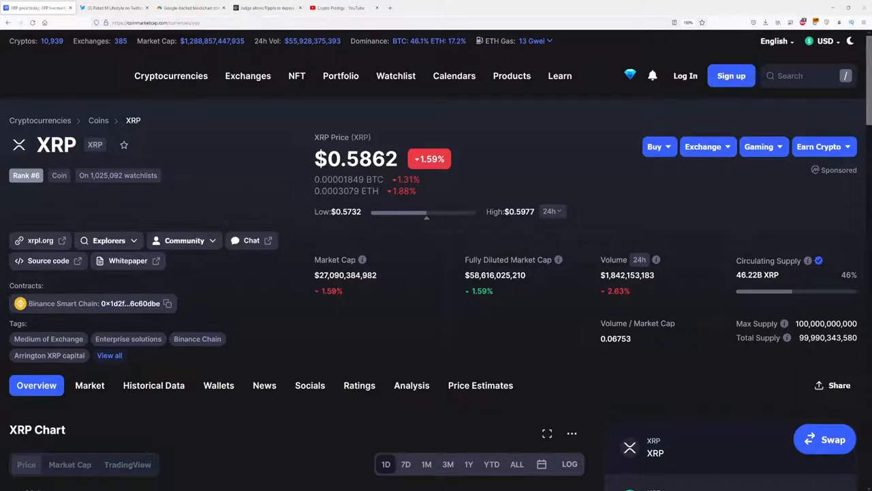
mouse_move(305, 221)
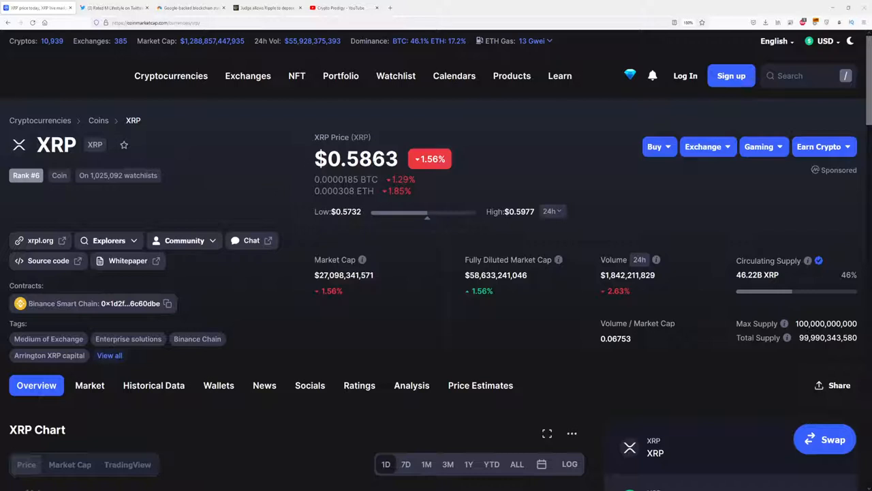
mouse_move(286, 151)
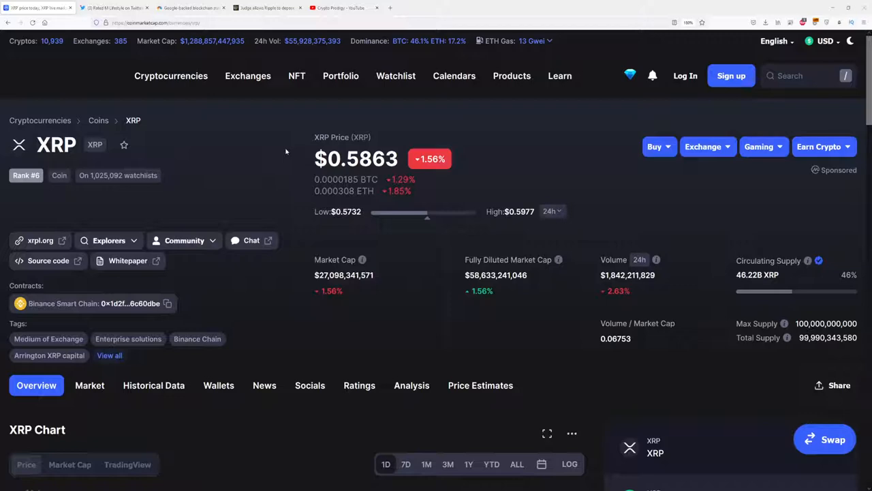
Step: Show the tweet claiming Google partnered with Ripple, with its Nikkei Asia clipping
click(112, 7)
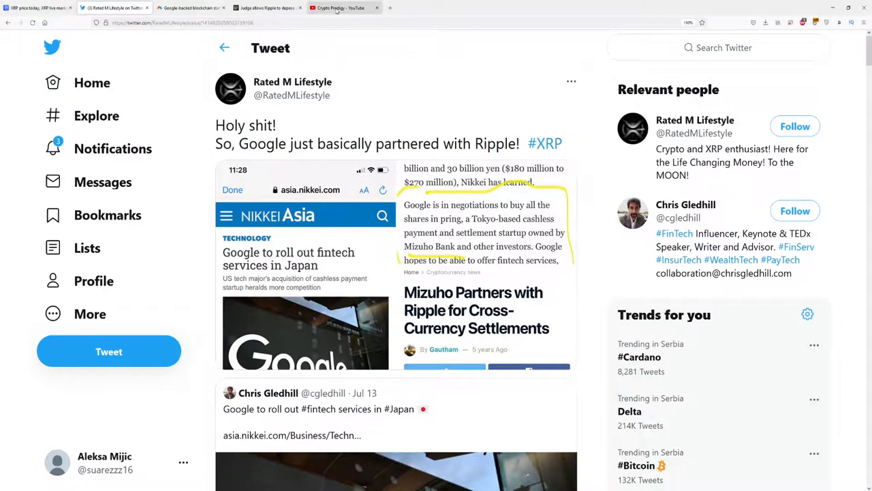
Step: Show Crypto Prodigy's Videos page listing Baby Doge, Shiba Inu and SafeMoon uploads
click(341, 7)
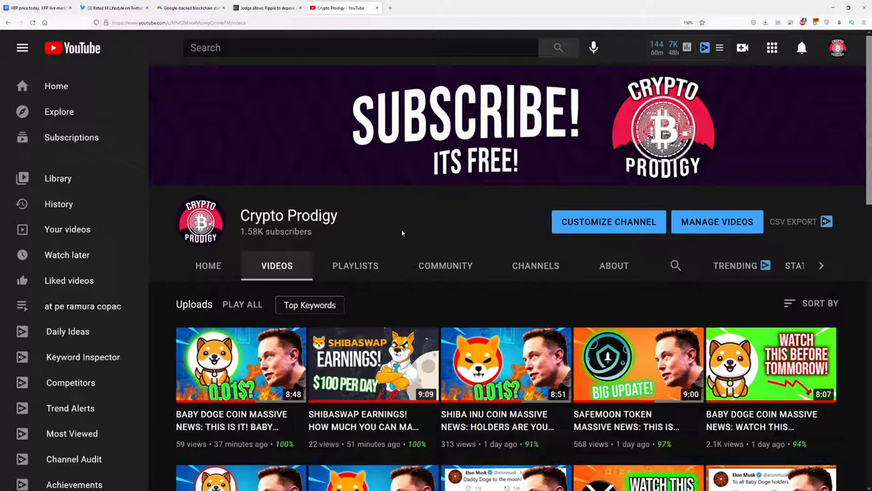
mouse_move(112, 8)
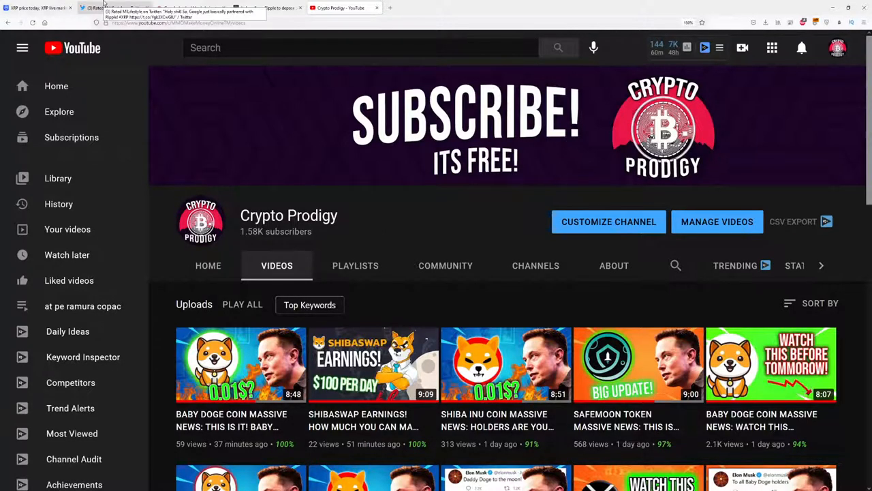
Step: Reopen the Google–Ripple tweet to read its enlarged Nikkei Asia article image
click(114, 8)
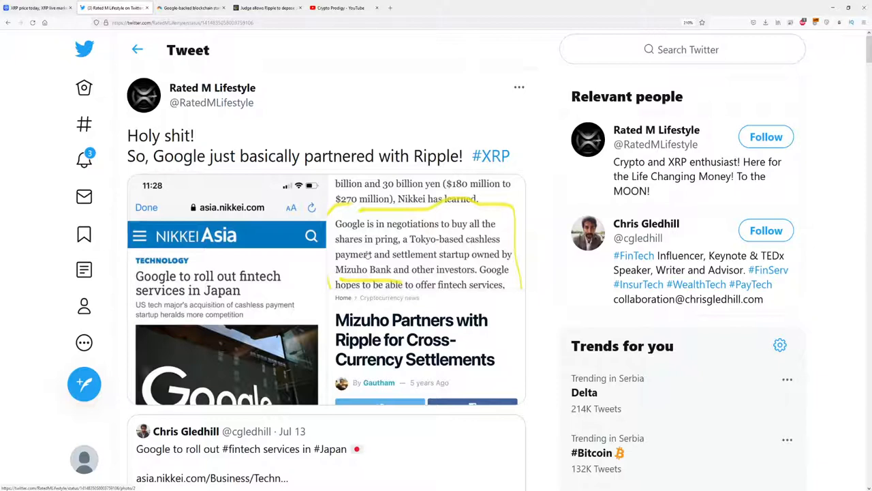
mouse_move(435, 252)
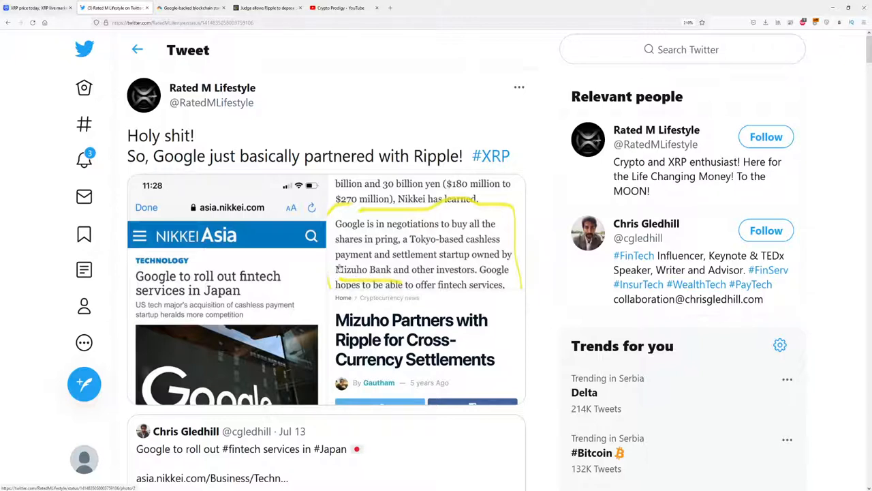
mouse_move(332, 262)
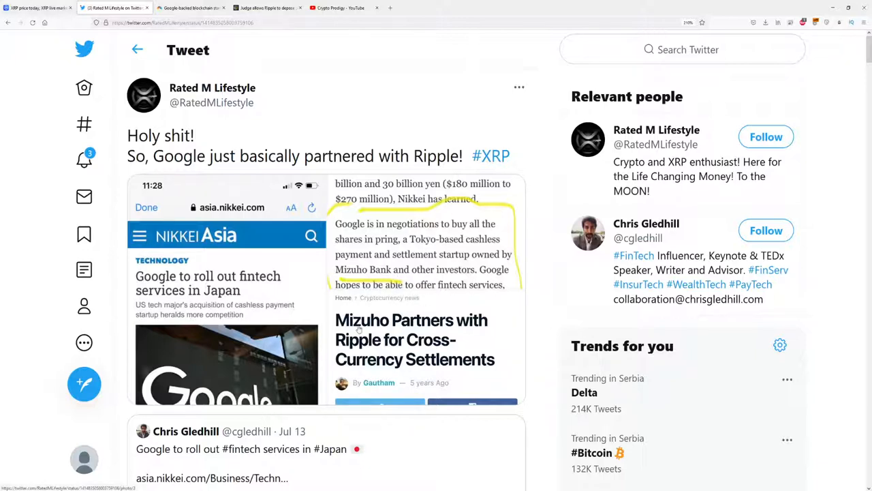
mouse_move(487, 330)
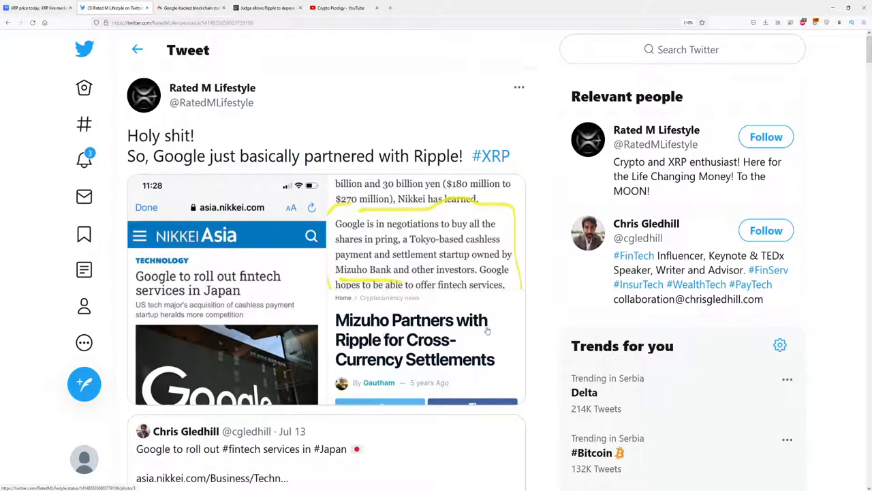
mouse_move(456, 369)
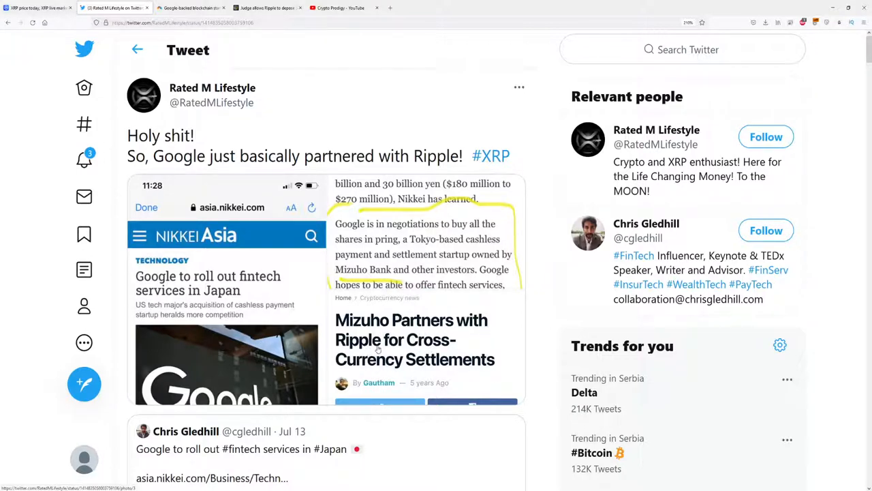
mouse_move(426, 314)
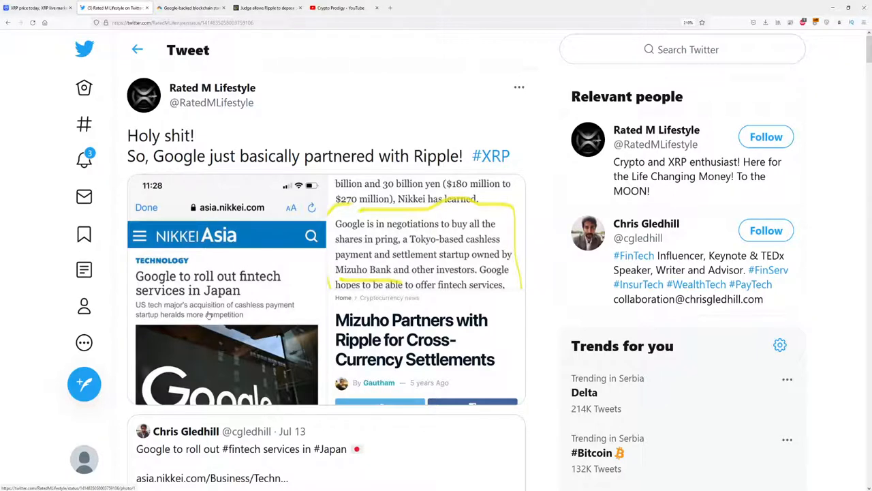
mouse_move(366, 275)
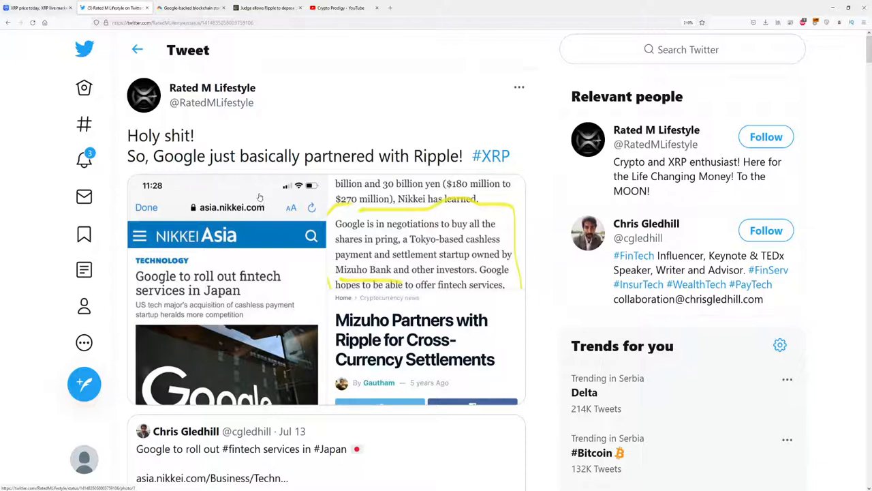
mouse_move(248, 192)
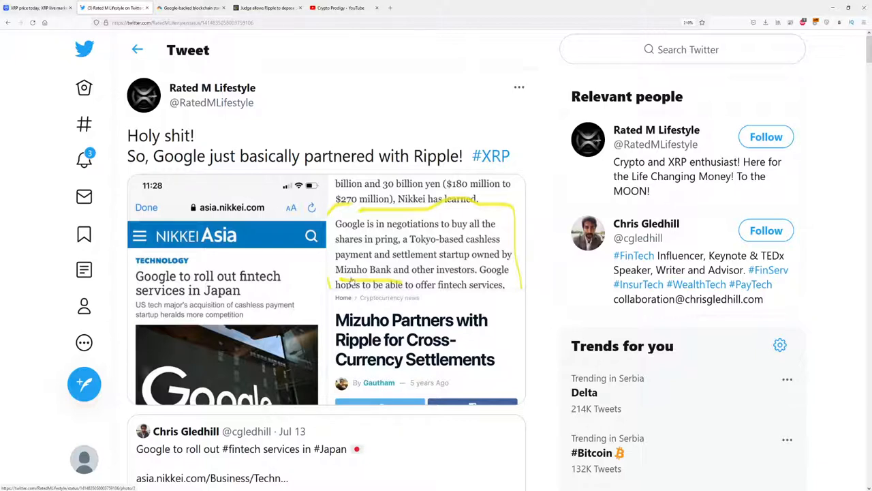
Step: Read CNBC's article on Ripple raising $55 million from banks, $93 million total
click(190, 8)
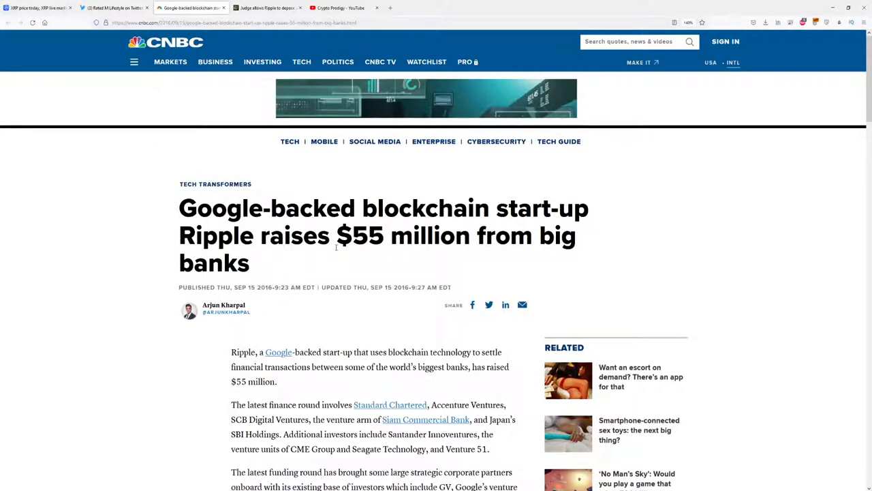
scroll(down, 3)
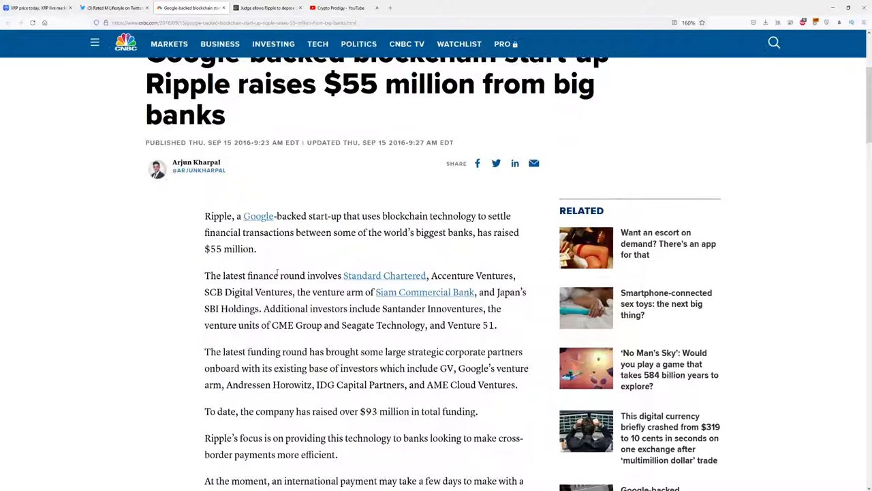
scroll(down, 3)
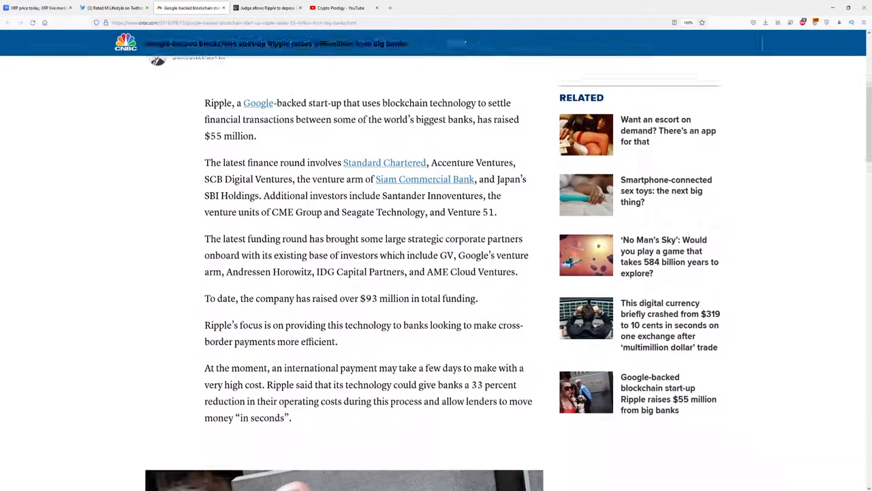
scroll(up, 3)
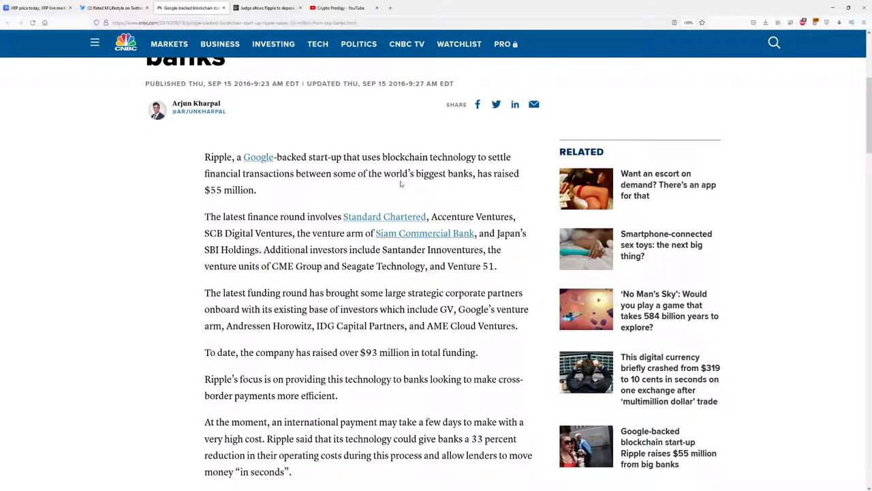
mouse_move(514, 190)
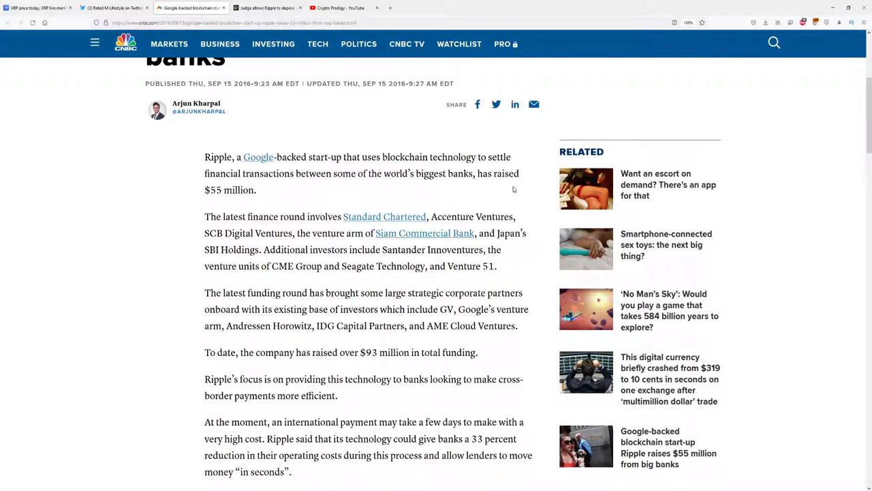
scroll(down, 3)
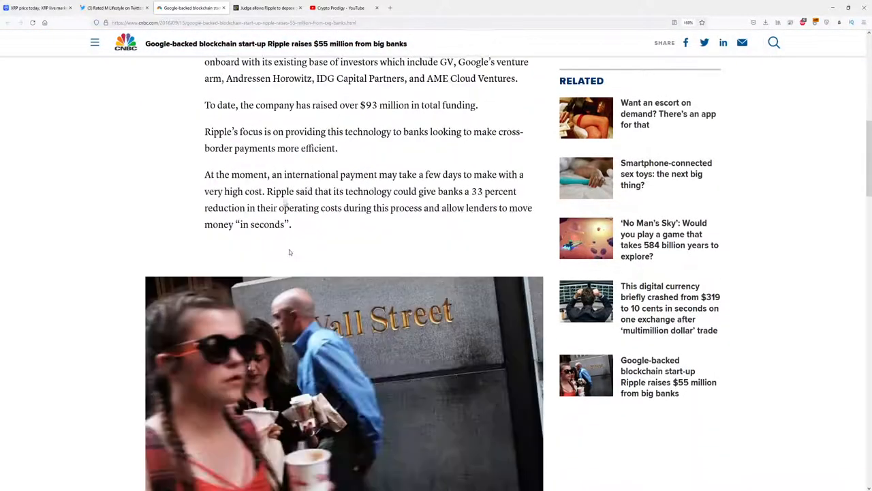
scroll(down, 3)
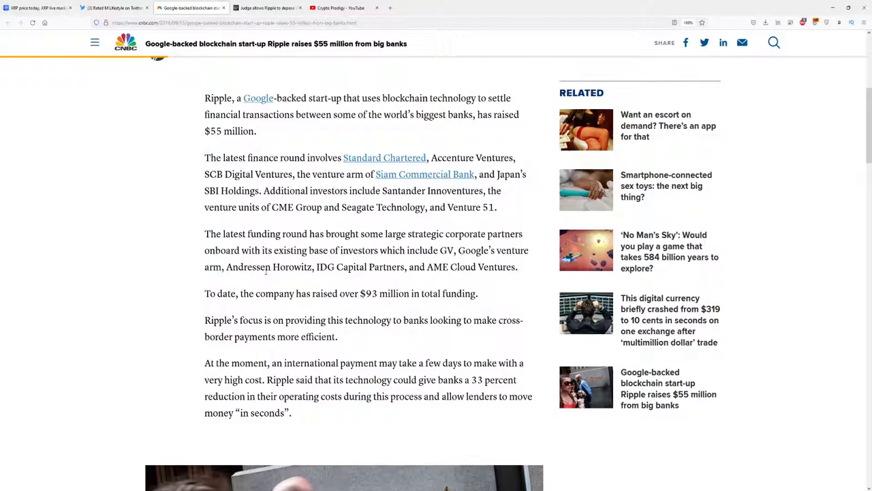
scroll(up, 3)
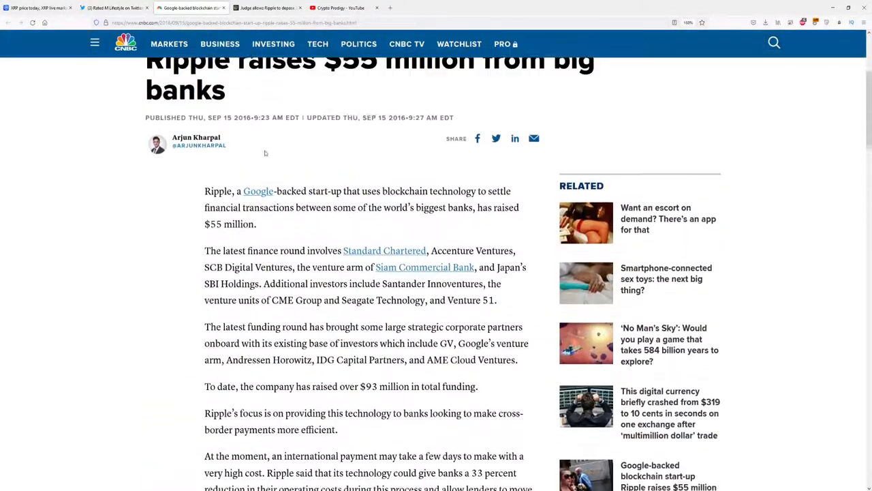
scroll(down, 3)
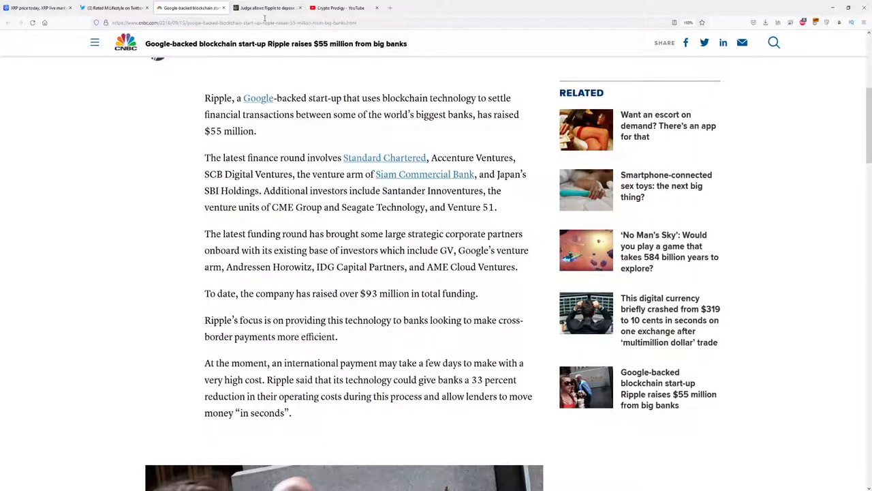
Step: Open Cointelegraph's Ripple deposition article and scroll through its opening paragraphs
click(266, 7)
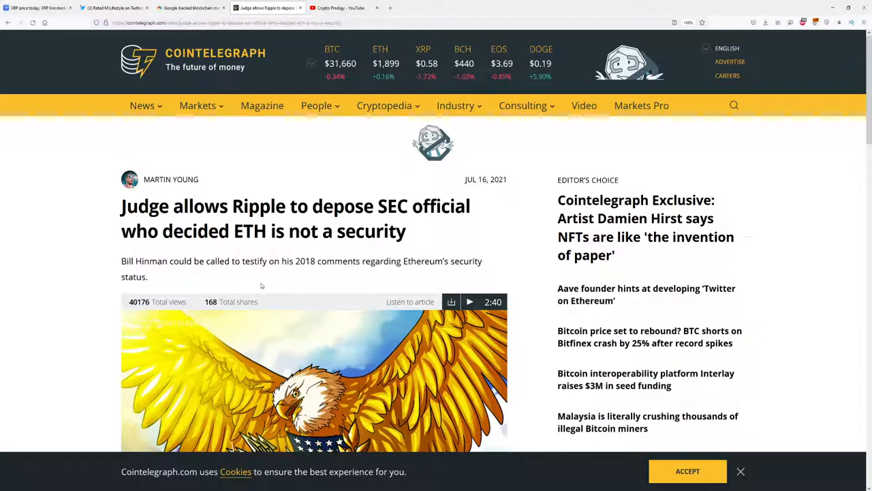
mouse_move(260, 284)
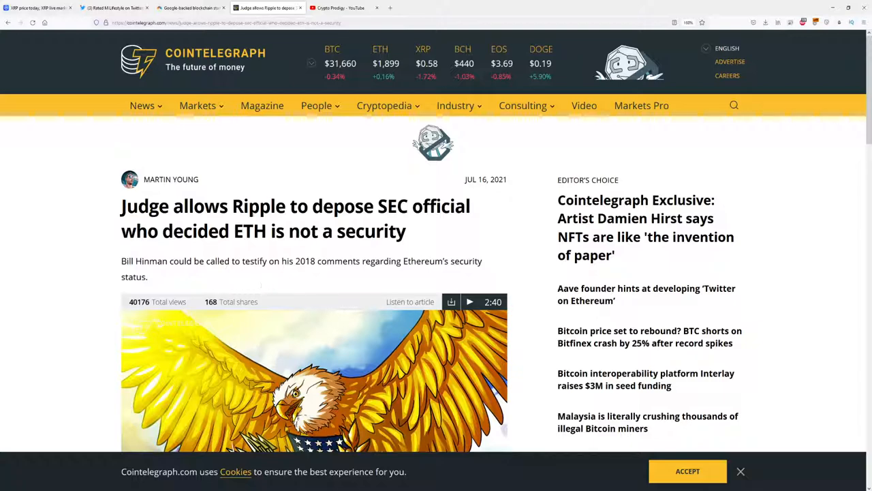
scroll(down, 3)
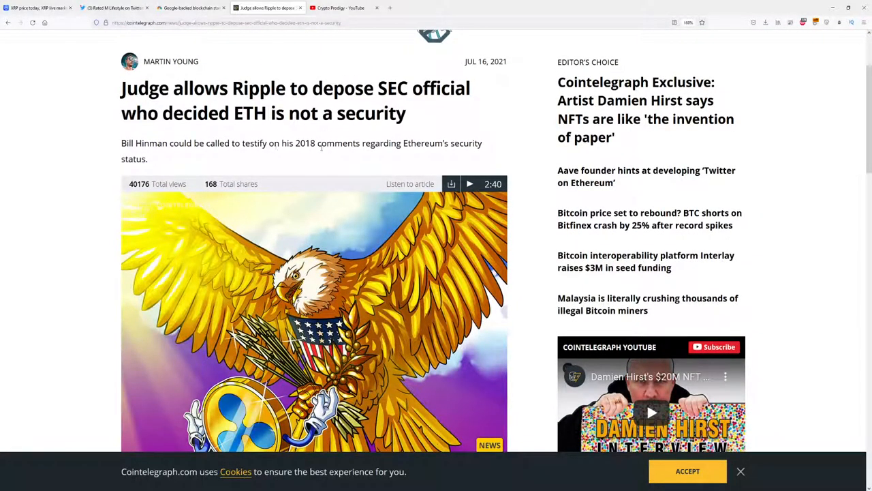
mouse_move(475, 157)
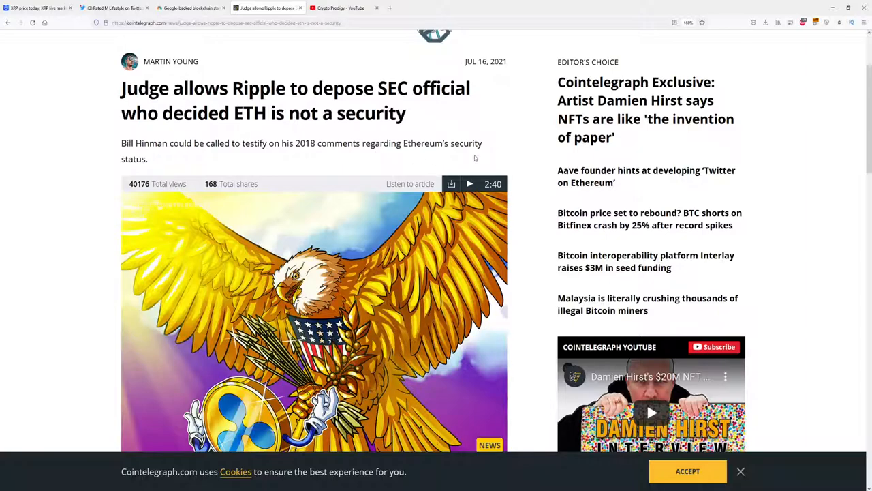
scroll(down, 3)
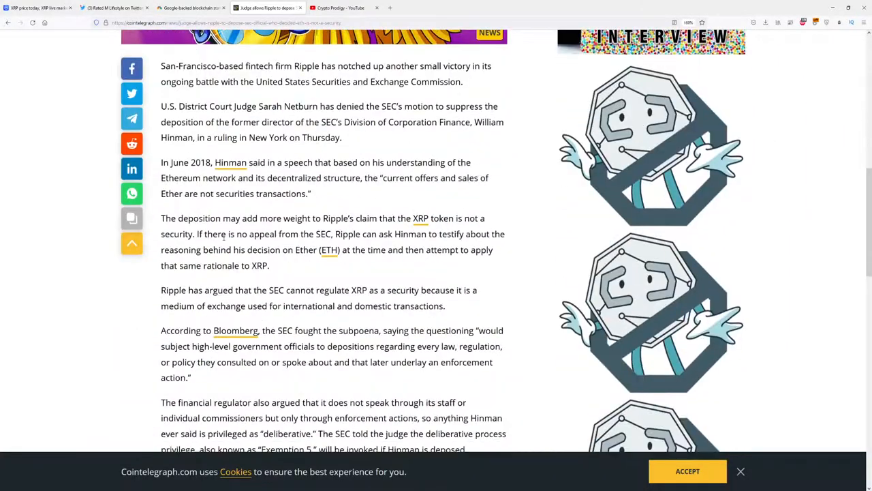
scroll(up, 3)
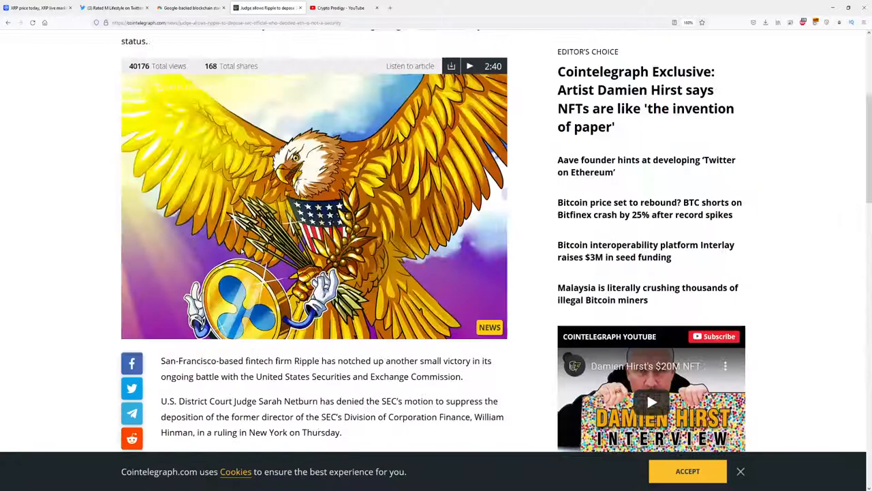
scroll(up, 3)
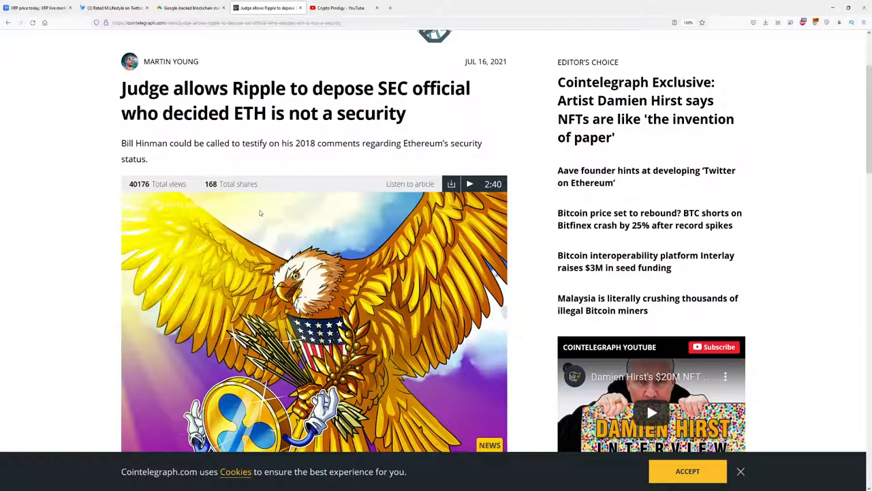
scroll(down, 3)
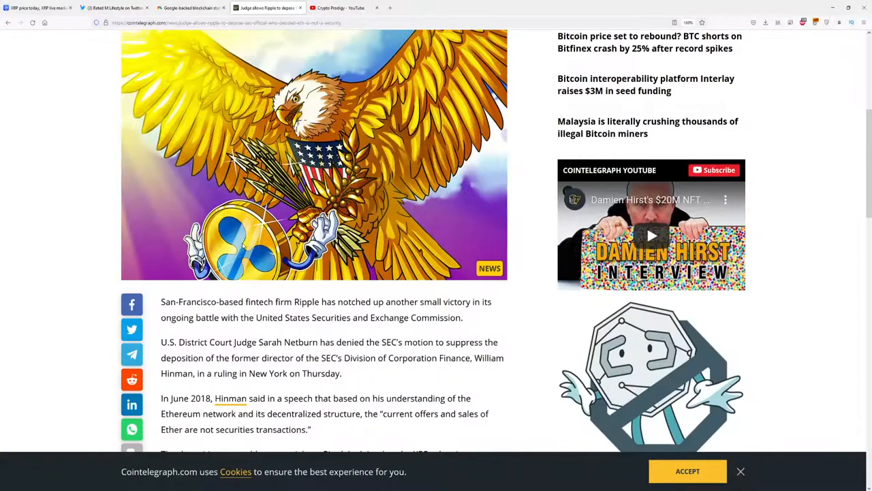
scroll(down, 3)
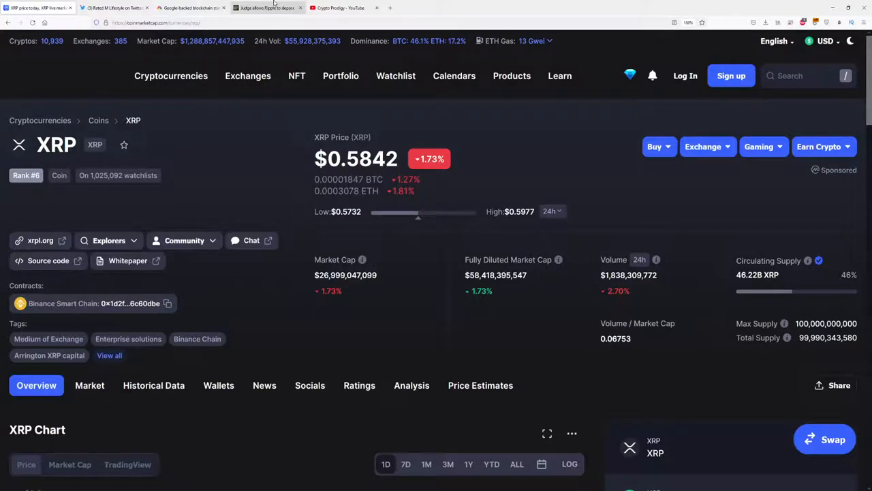
Step: Return to the article and finish reading about deposing ex-SEC official Hinman
click(266, 7)
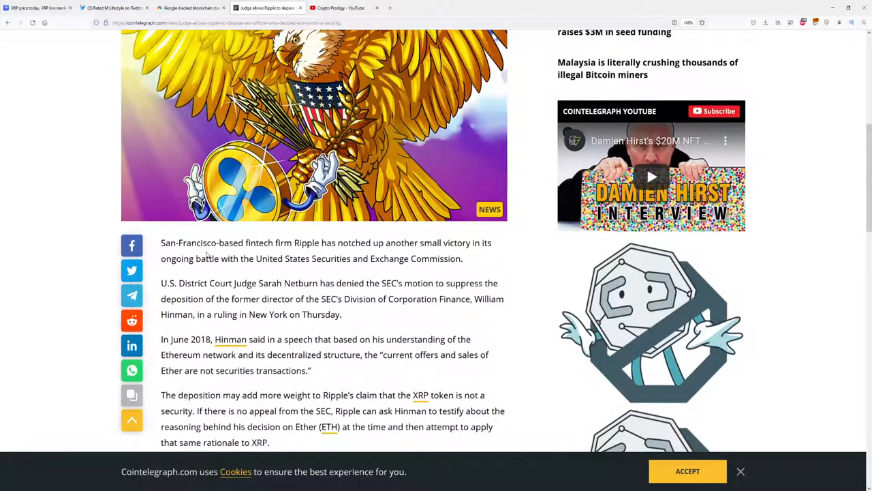
mouse_move(298, 258)
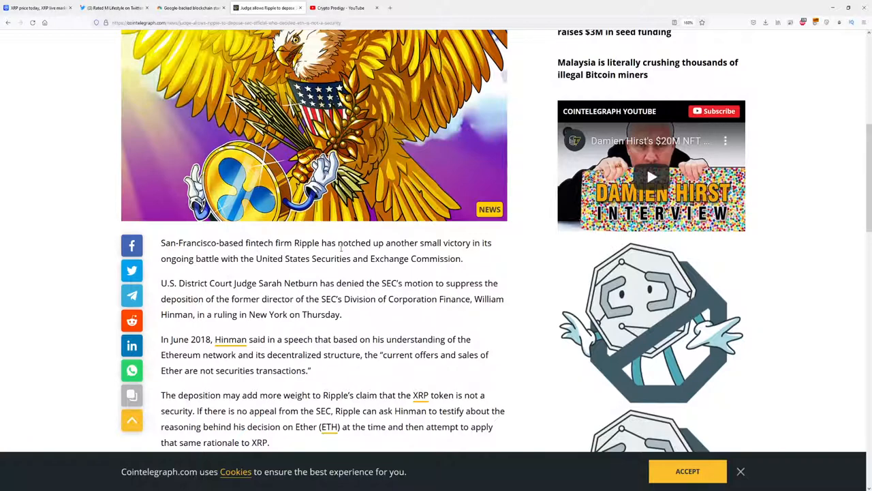
mouse_move(448, 251)
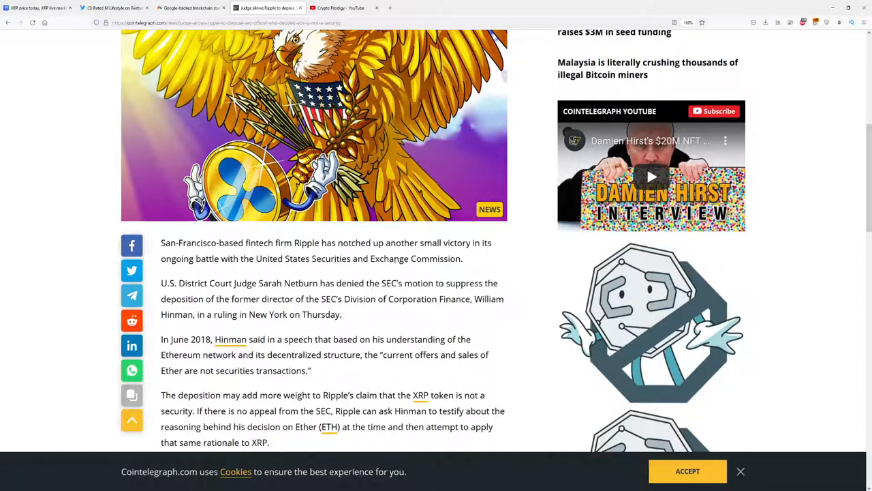
scroll(down, 3)
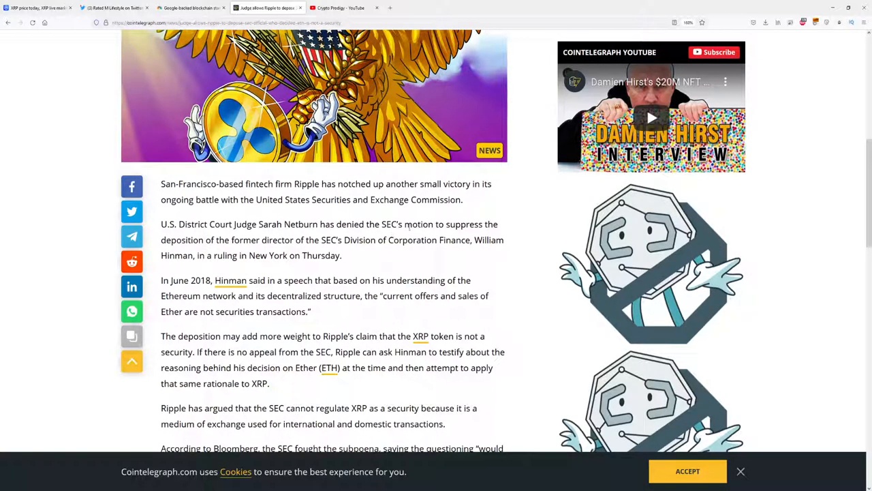
mouse_move(197, 249)
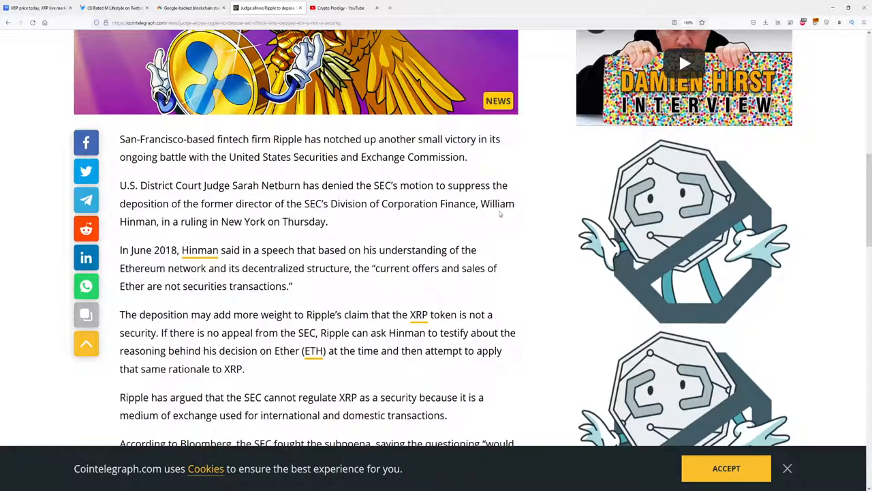
mouse_move(189, 234)
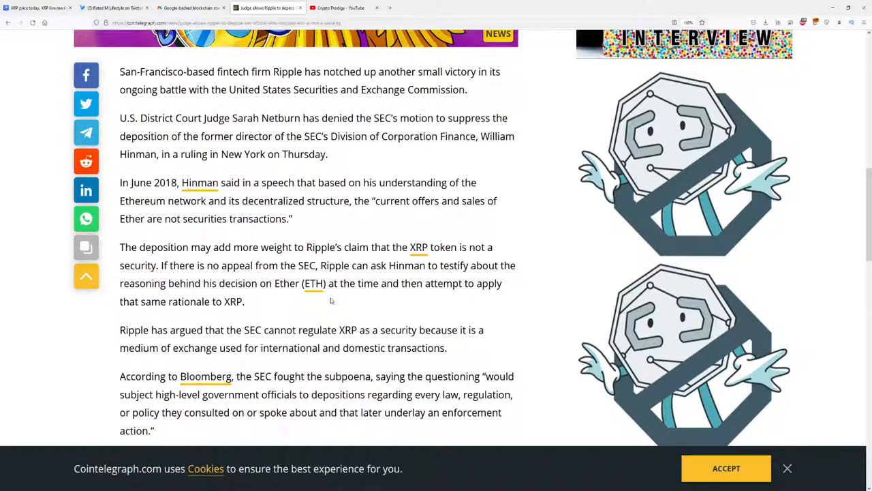
mouse_move(317, 261)
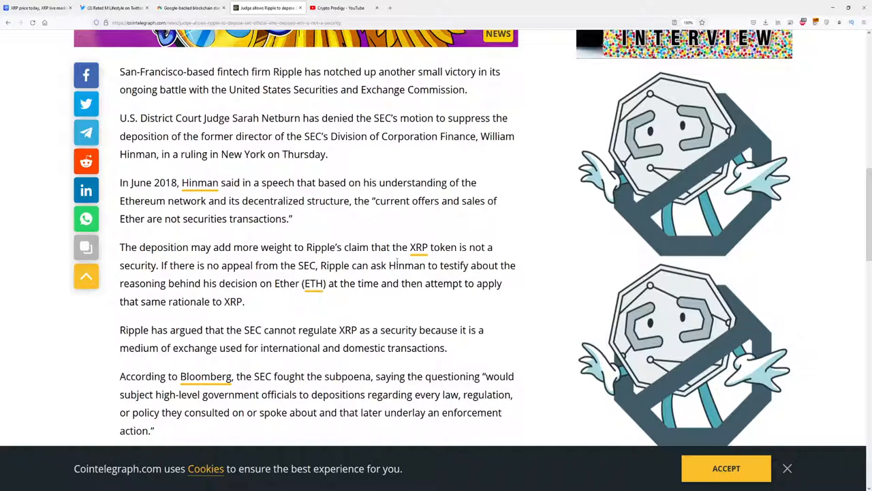
mouse_move(368, 241)
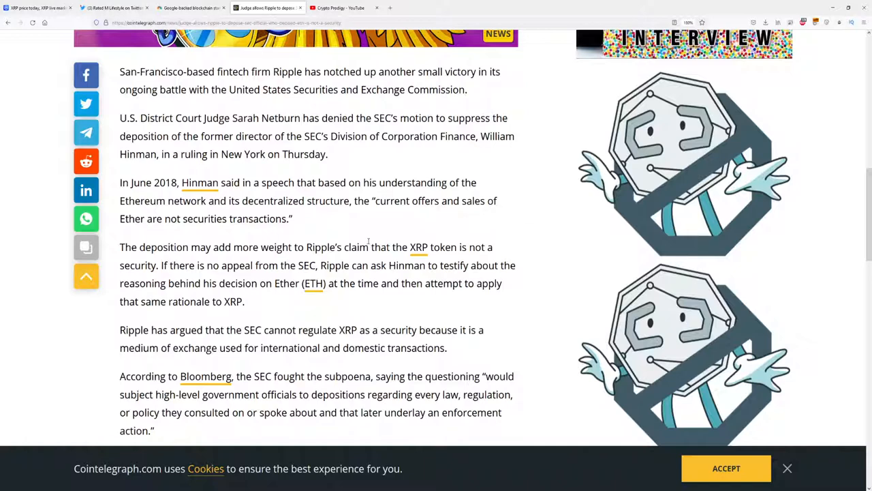
scroll(down, 3)
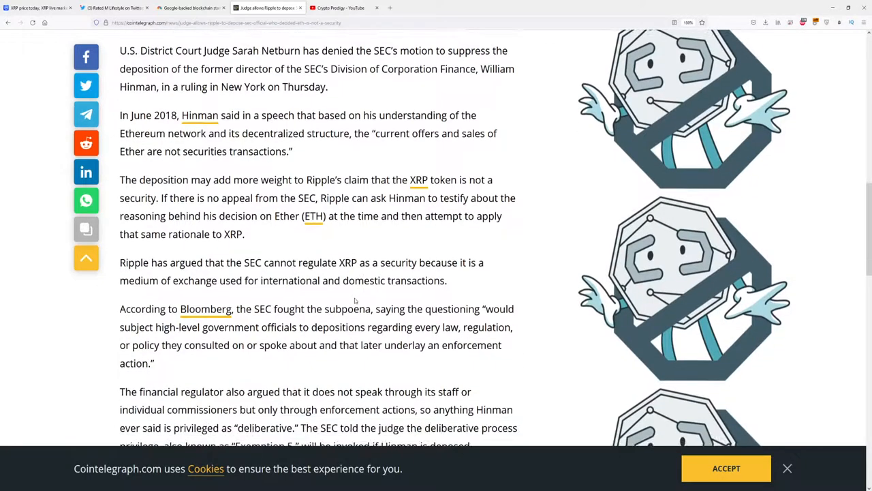
scroll(down, 3)
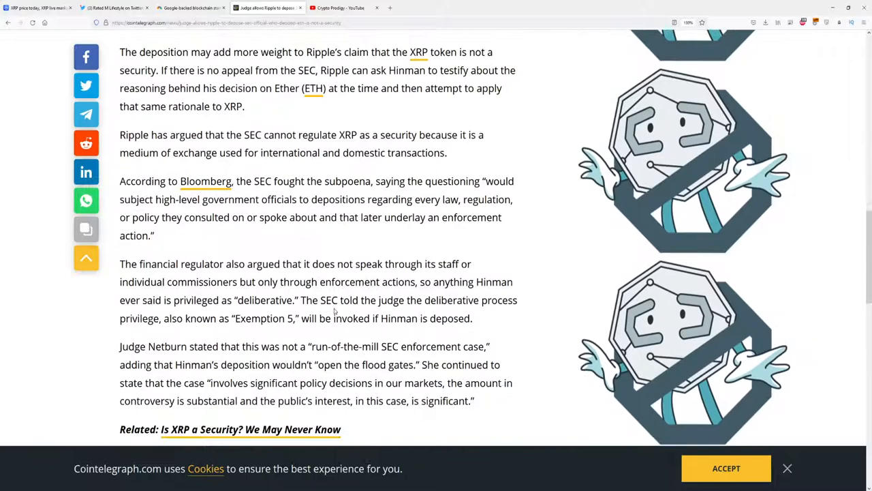
scroll(down, 3)
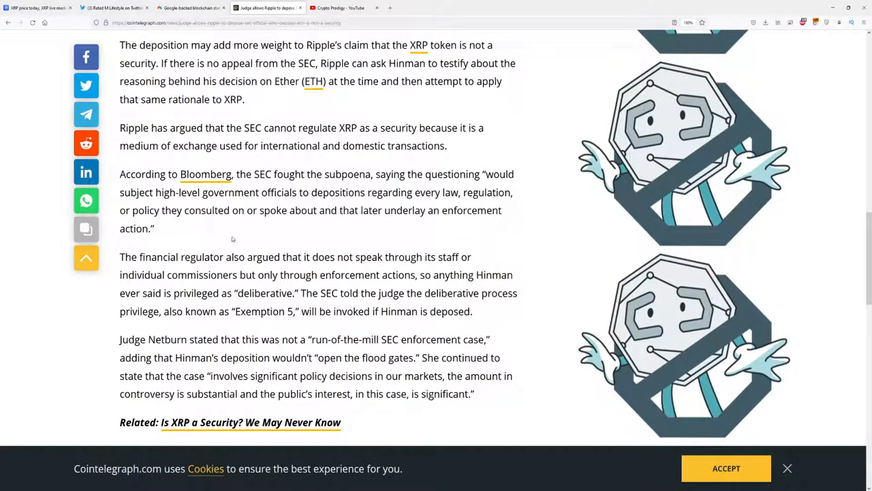
scroll(up, 3)
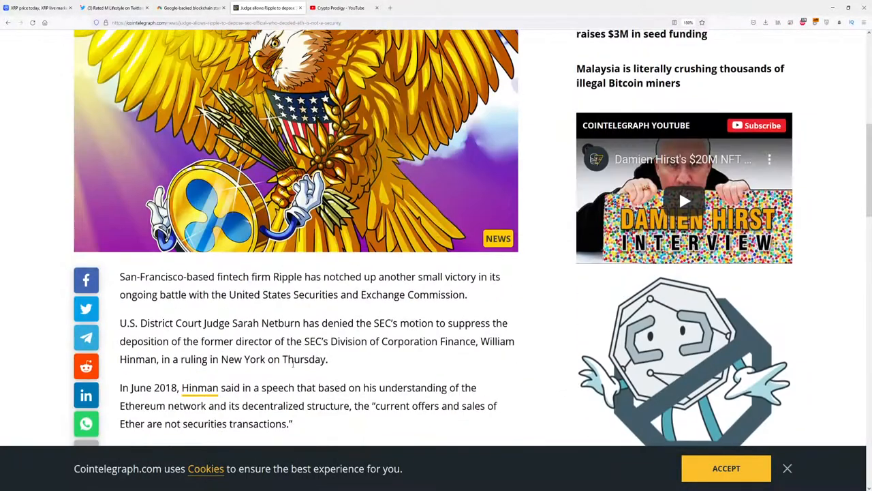
scroll(down, 3)
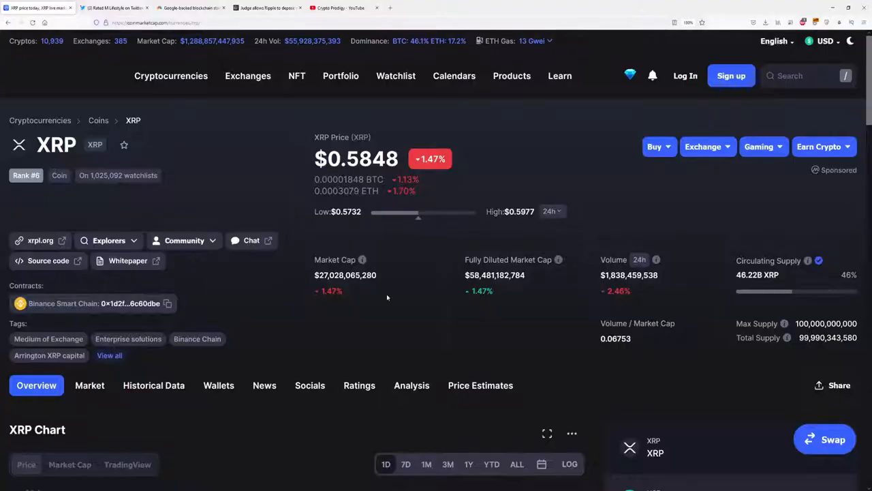
mouse_move(613, 287)
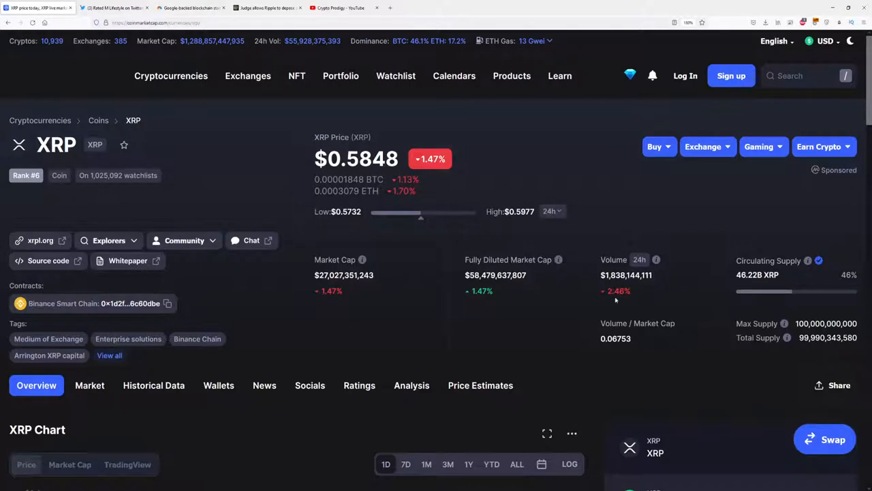
mouse_move(553, 289)
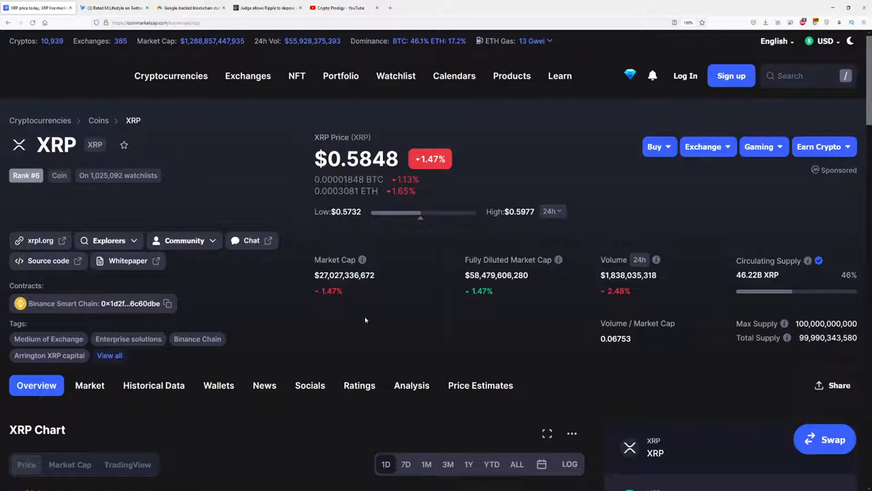
mouse_move(379, 229)
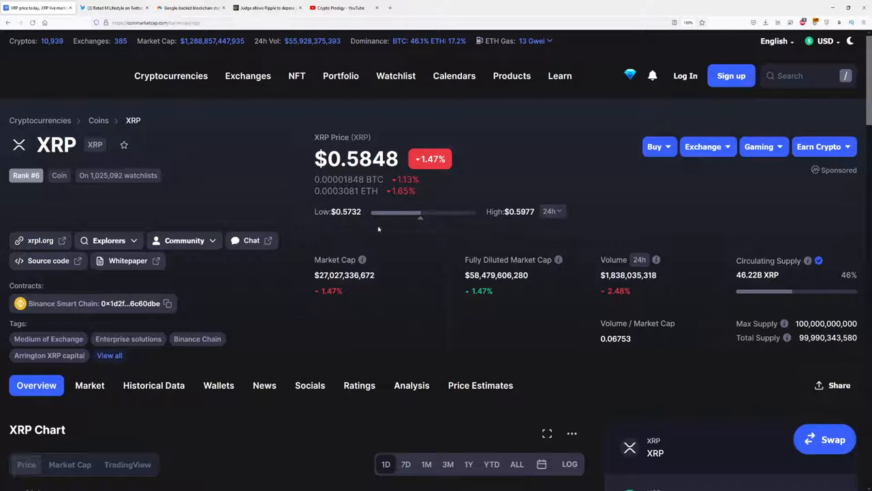
mouse_move(229, 213)
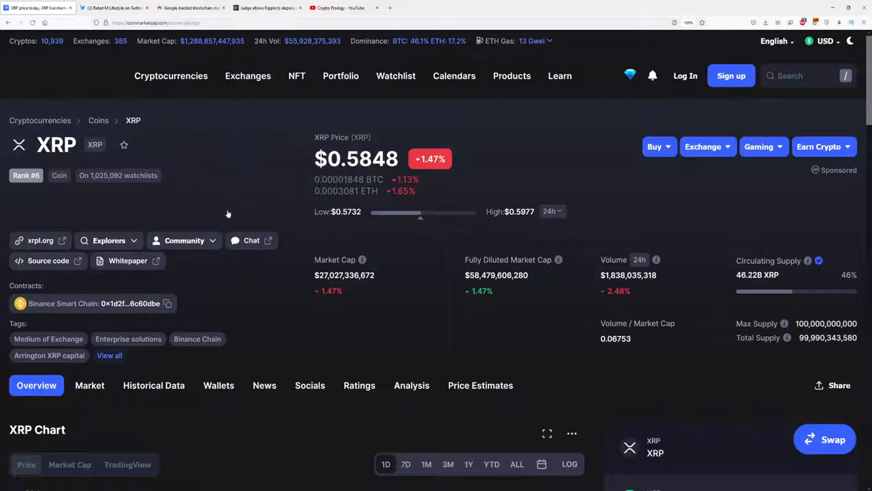
mouse_move(276, 169)
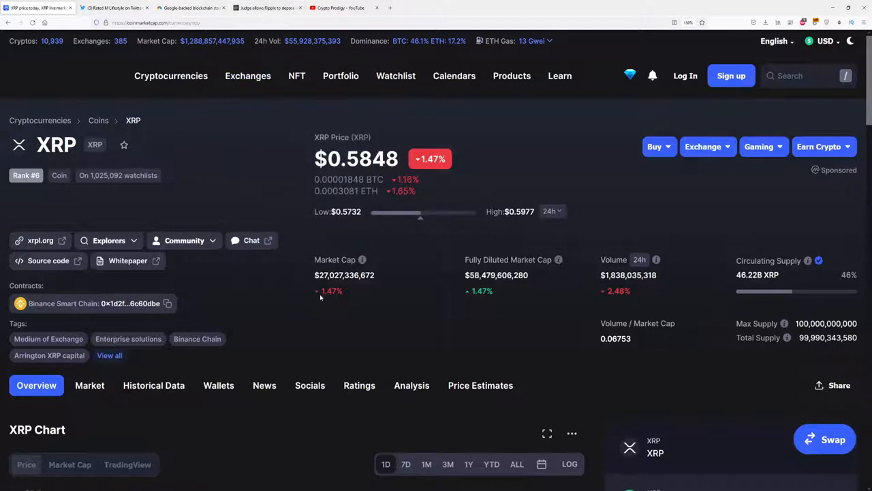
mouse_move(251, 413)
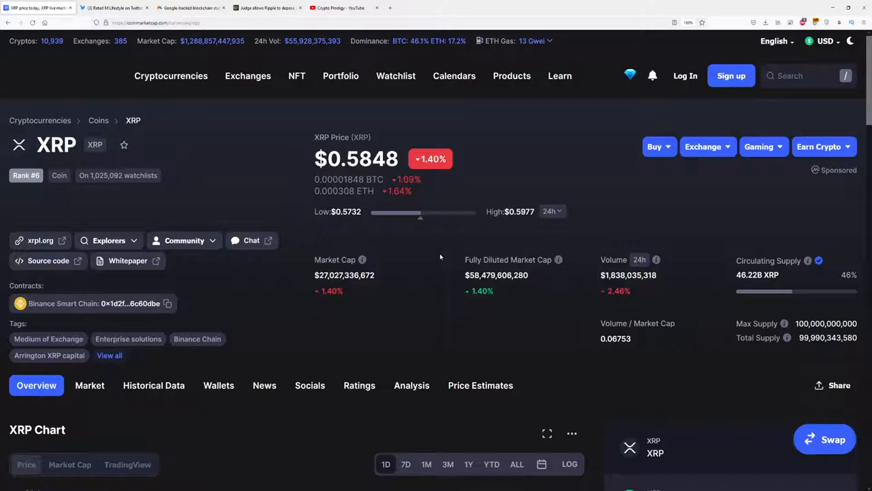
Step: Scroll CoinMarketCap's XRP page ($0.5848) down to its price chart
click(191, 7)
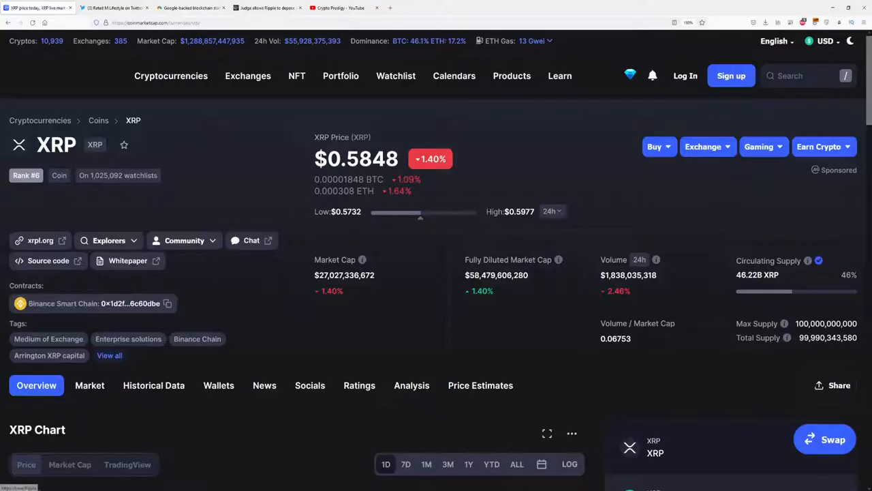
scroll(down, 3)
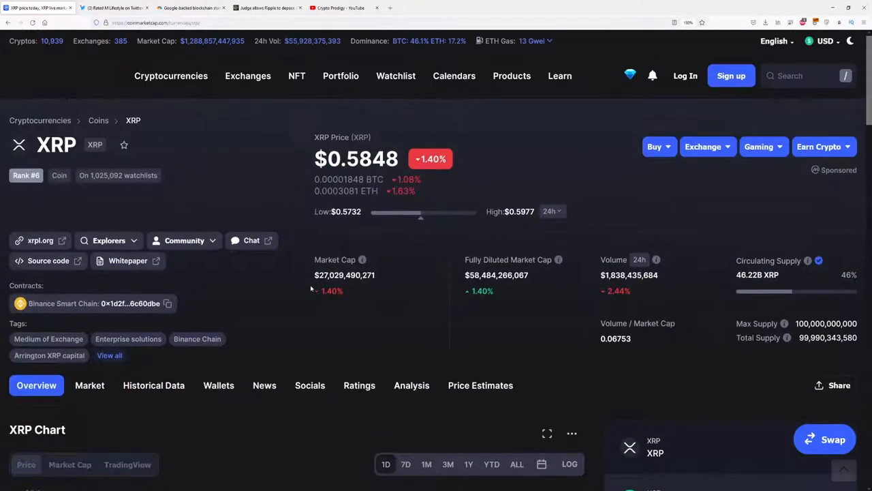
scroll(down, 3)
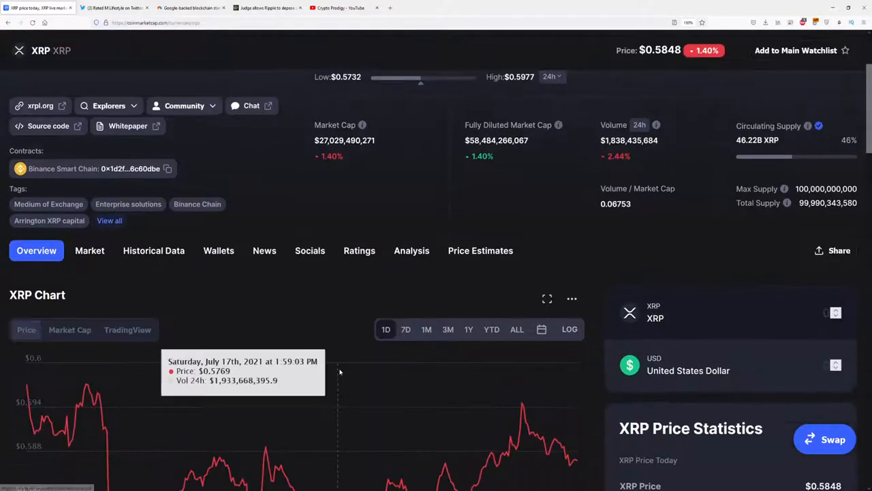
Step: Read XRP's 1D chart values, reaching $0.5805 at 3:24 PM on July 17th
scroll(down, 3)
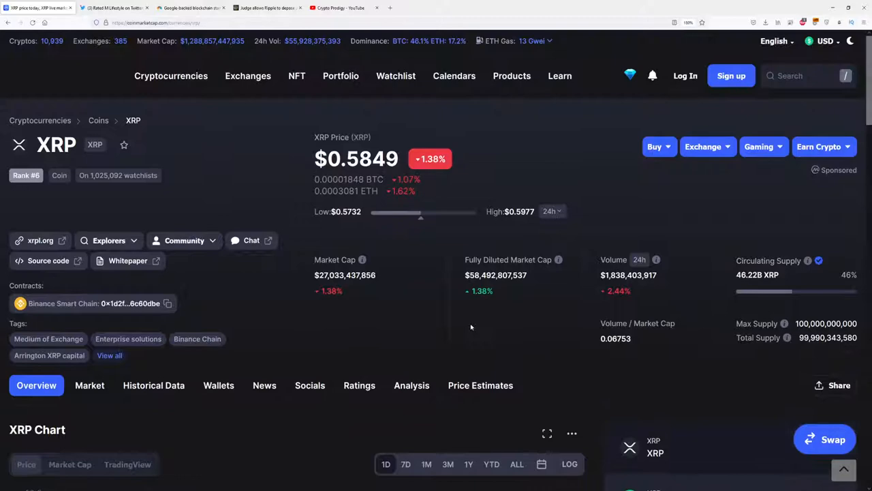
mouse_move(418, 252)
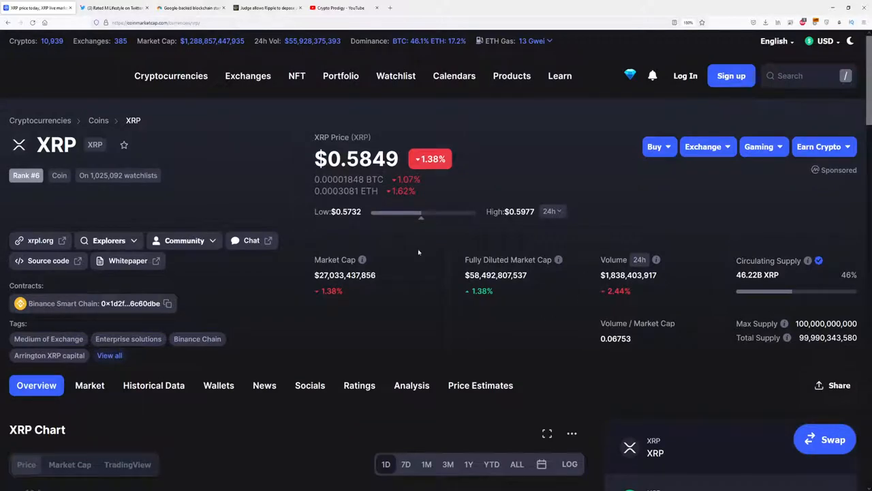
scroll(down, 3)
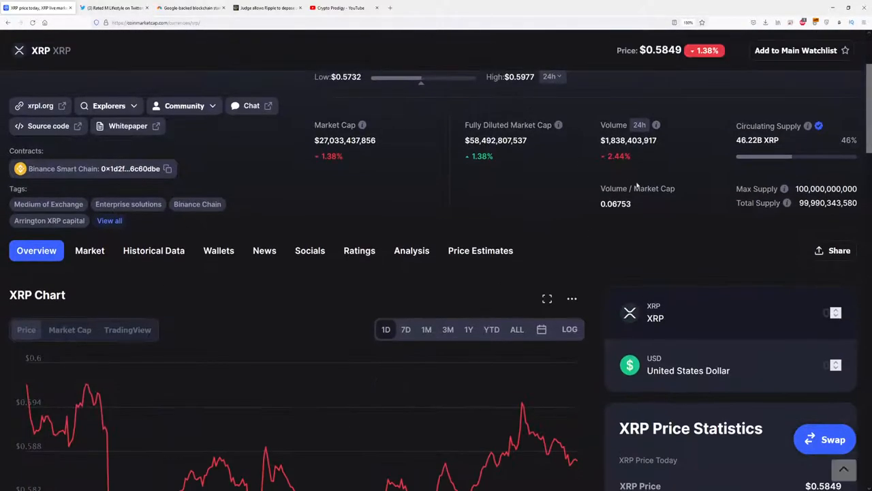
mouse_move(463, 398)
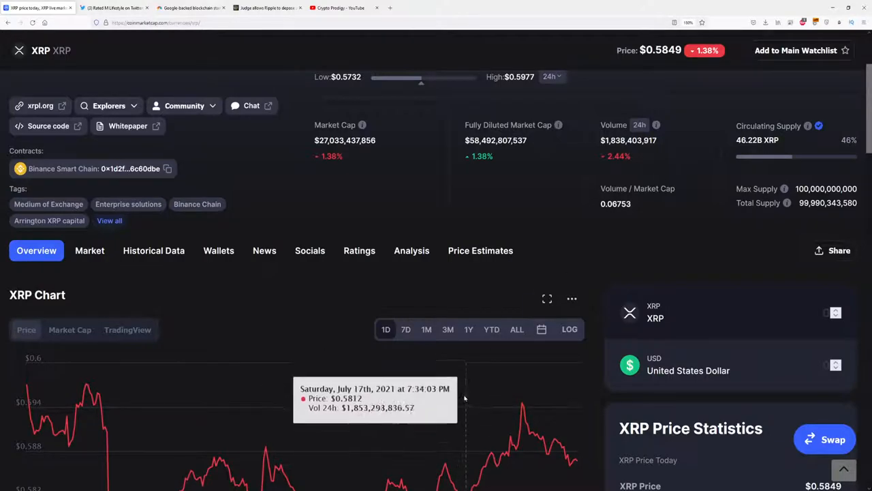
scroll(down, 3)
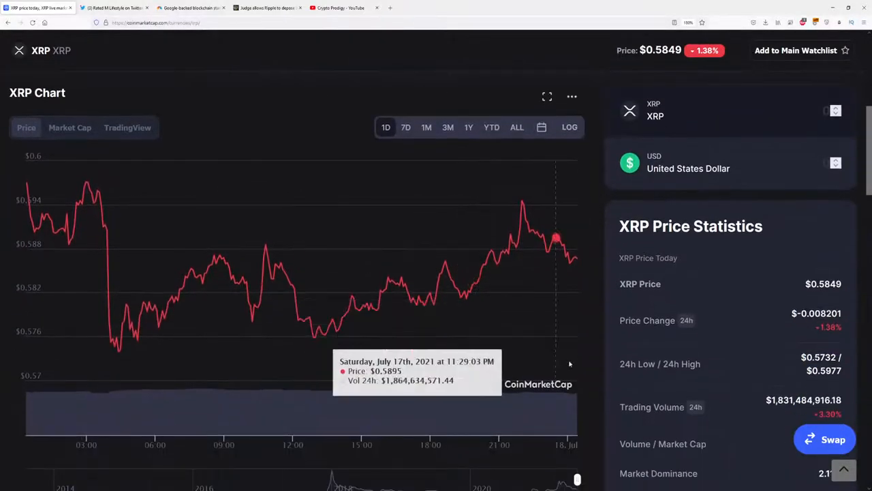
scroll(down, 3)
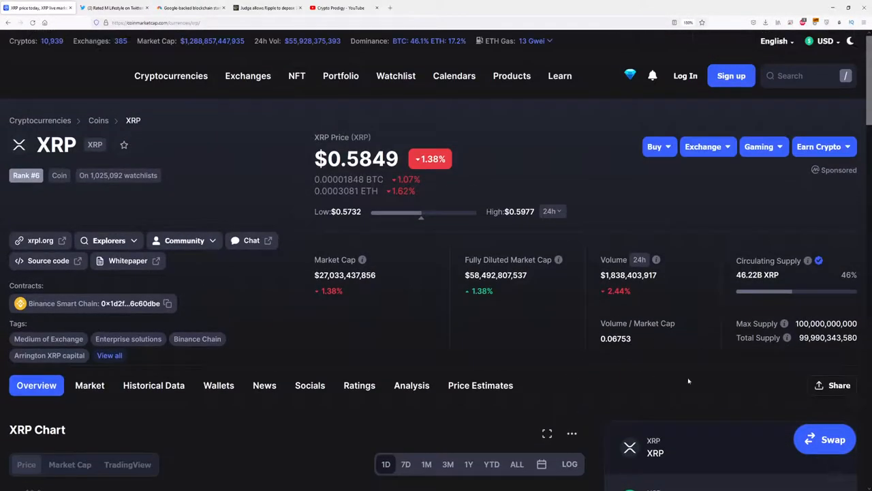
scroll(down, 3)
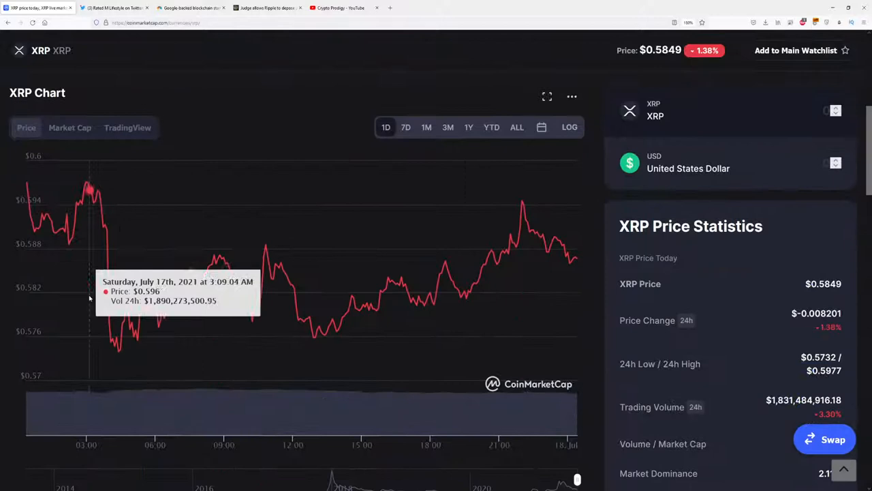
mouse_move(113, 248)
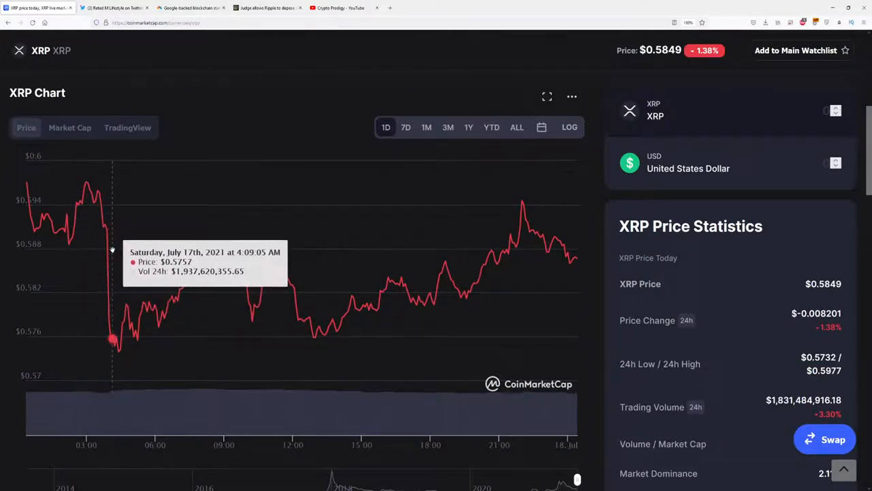
mouse_move(104, 224)
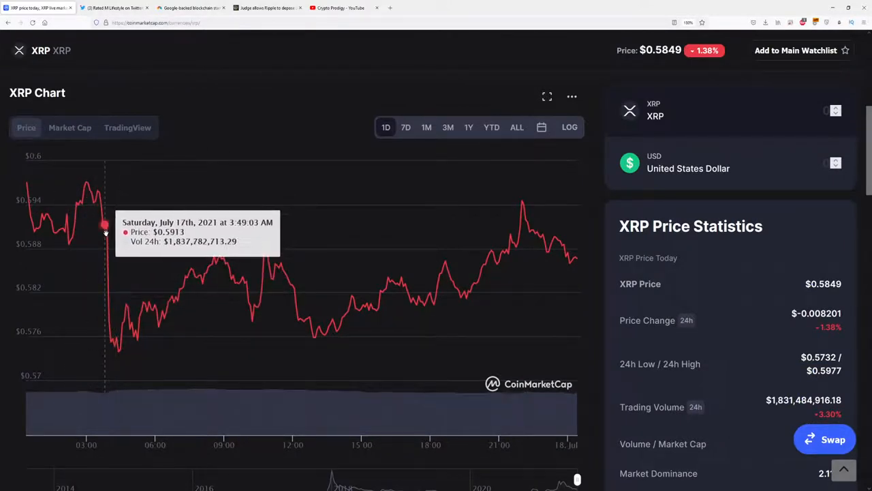
mouse_move(80, 205)
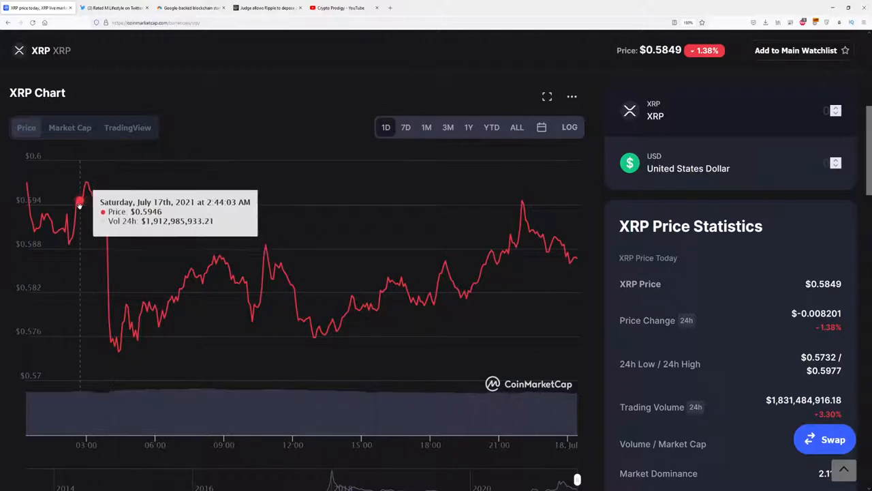
mouse_move(106, 284)
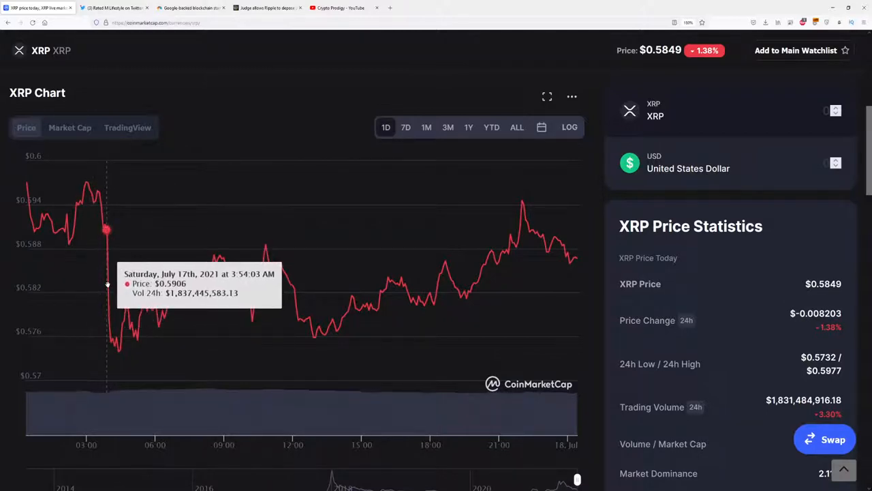
mouse_move(120, 218)
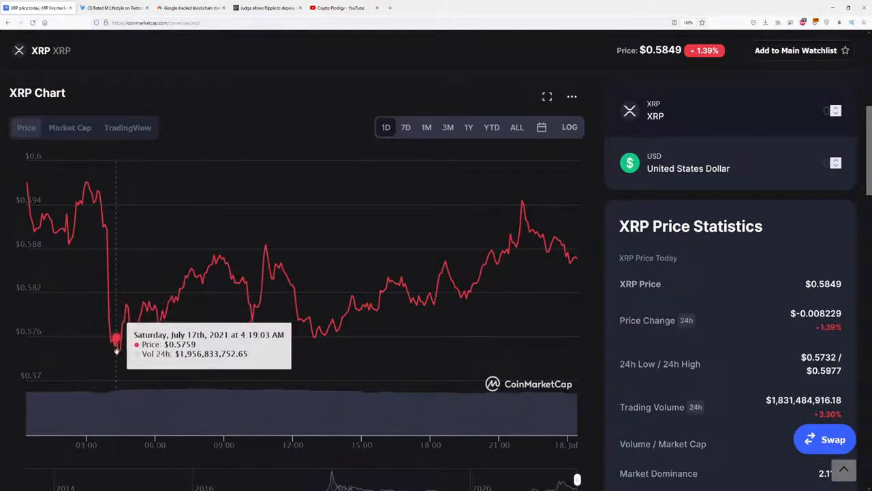
mouse_move(223, 279)
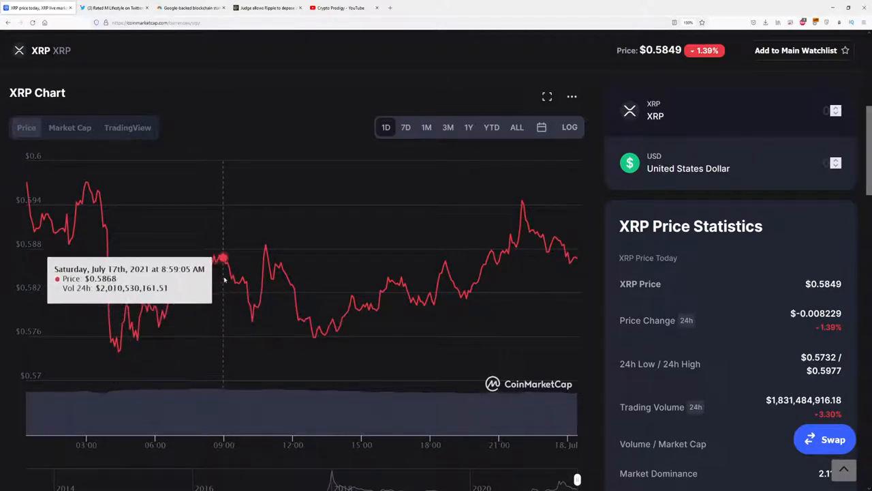
mouse_move(215, 260)
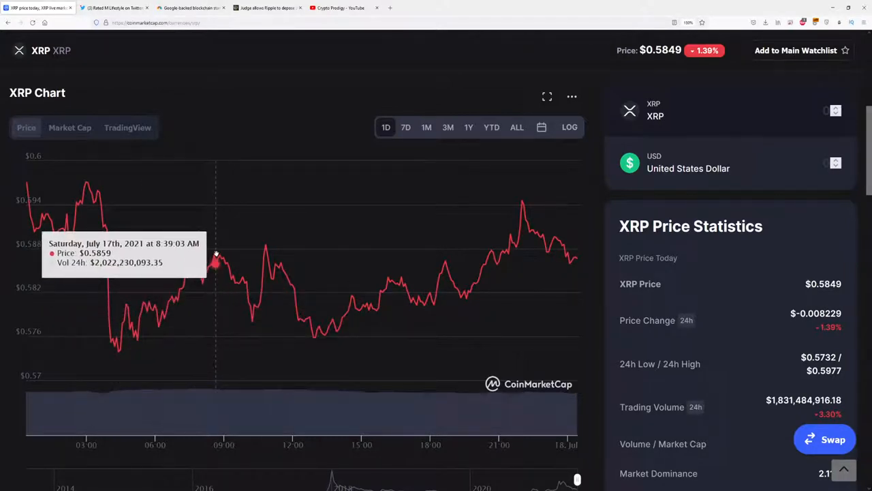
mouse_move(215, 257)
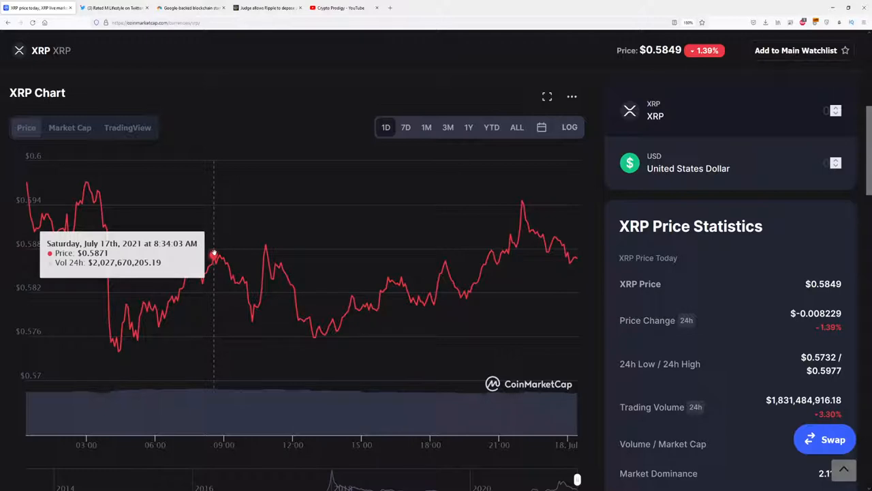
mouse_move(497, 264)
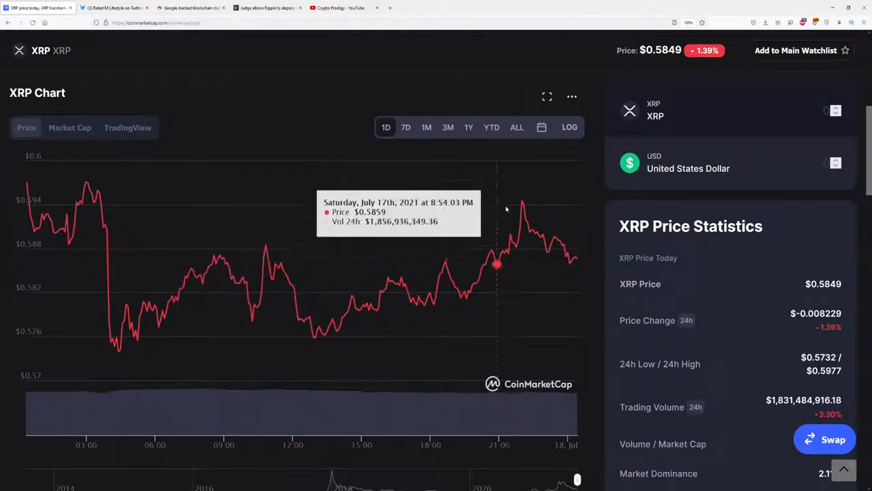
mouse_move(291, 339)
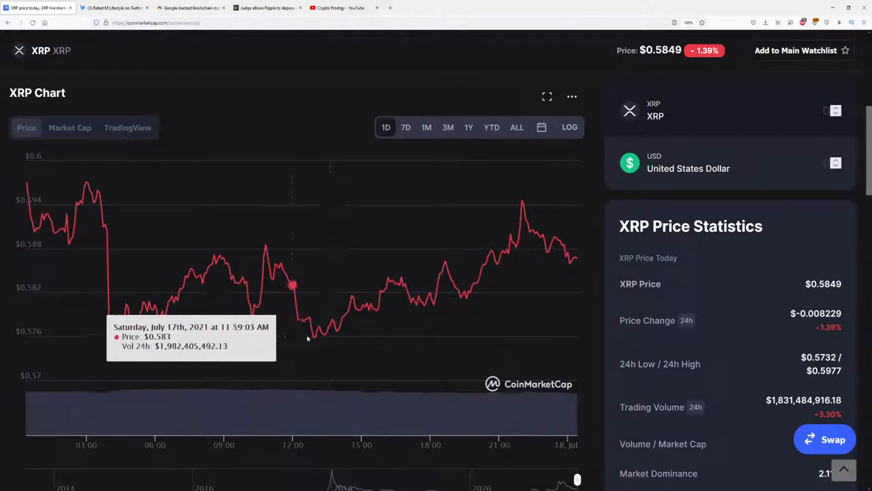
mouse_move(436, 283)
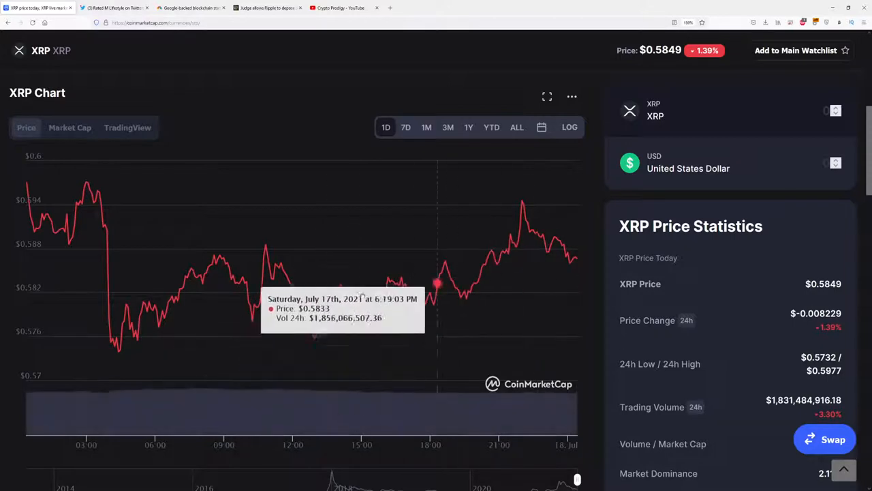
mouse_move(446, 247)
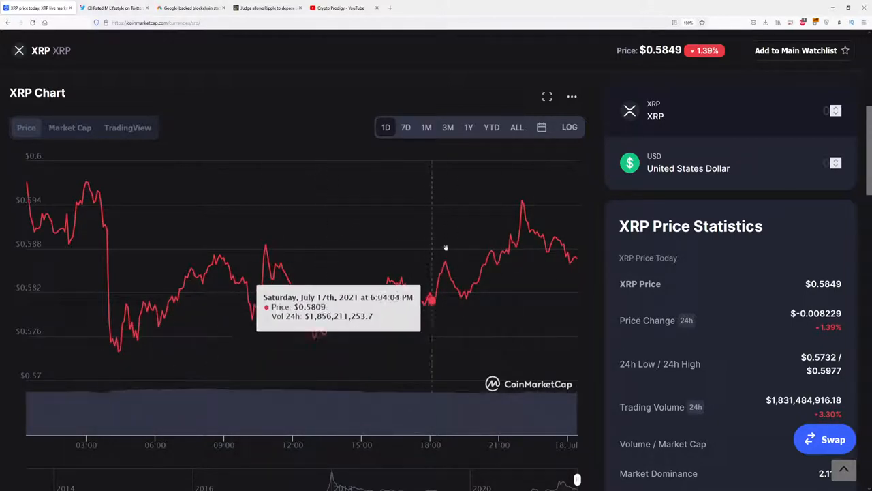
mouse_move(328, 327)
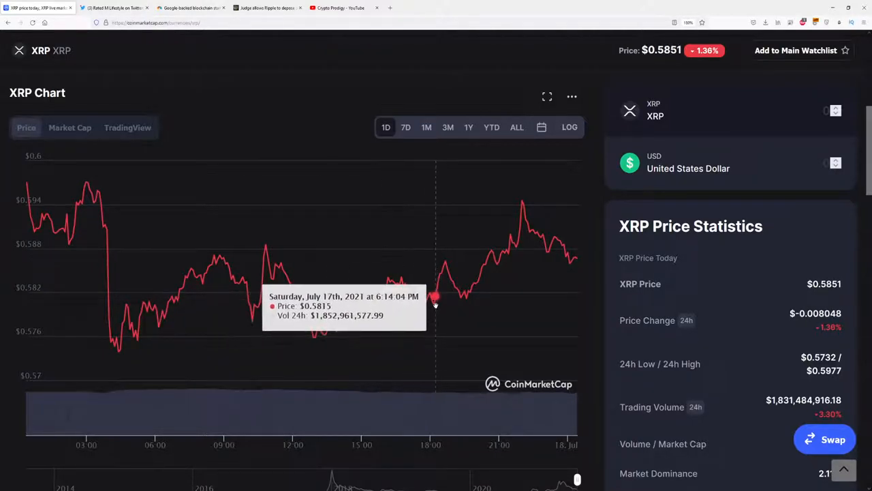
mouse_move(497, 265)
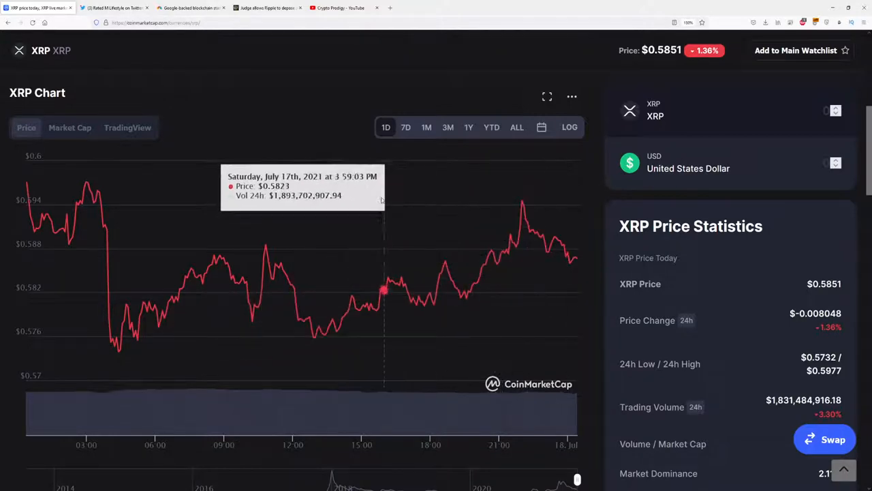
mouse_move(329, 276)
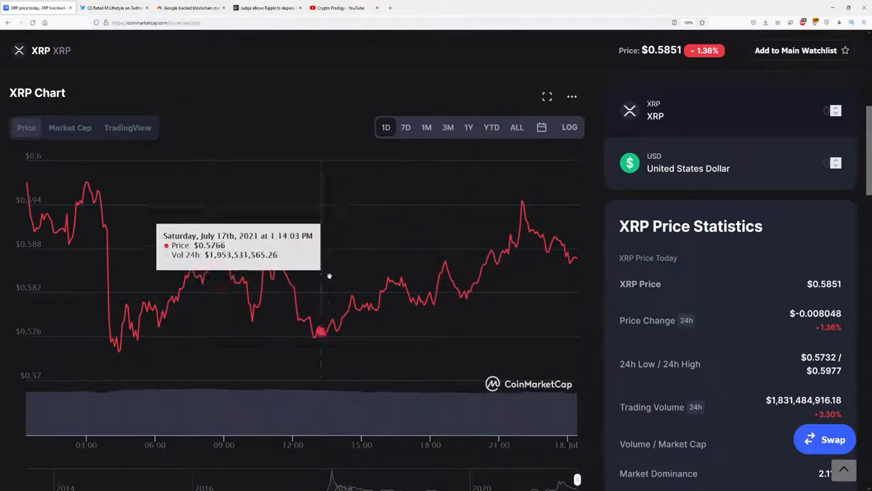
scroll(up, 3)
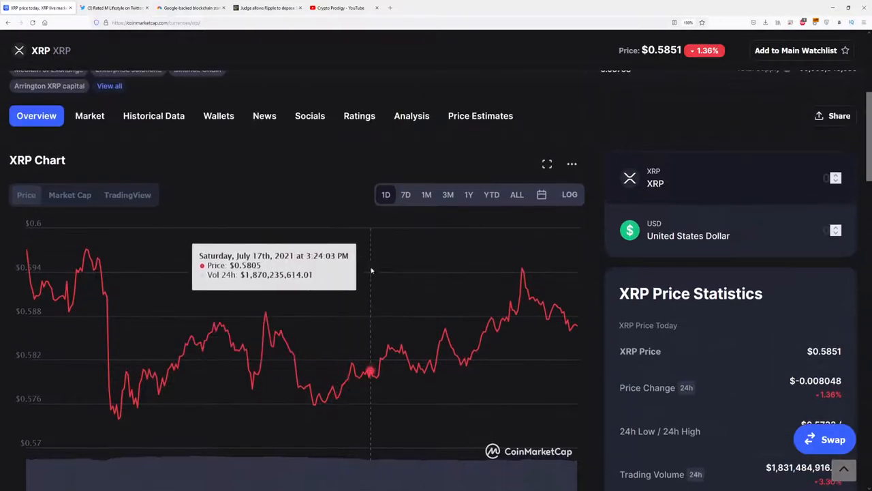
mouse_move(278, 339)
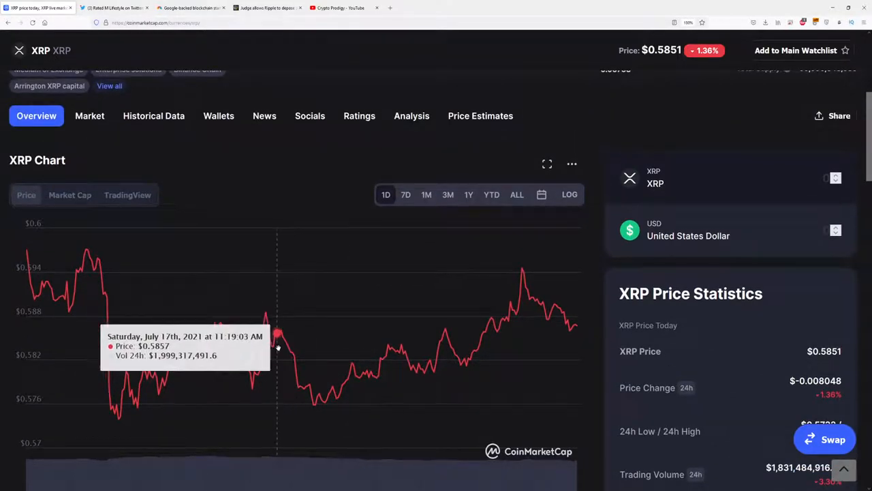
mouse_move(378, 375)
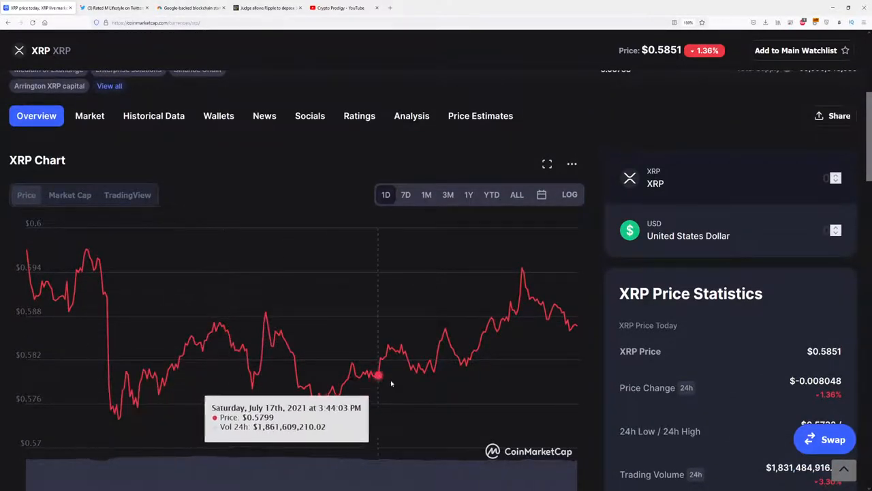
Step: Switch XRP's chart to 7D and check it, showing $0.6197 on July 14th
click(406, 194)
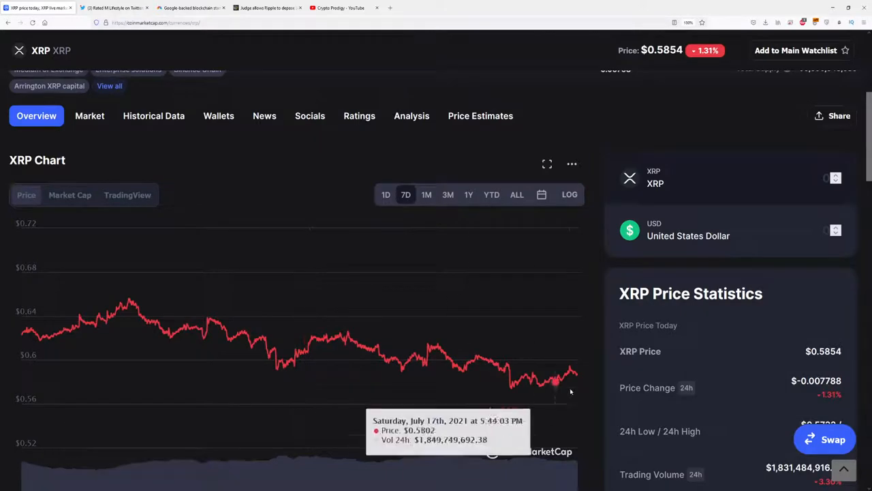
scroll(up, 3)
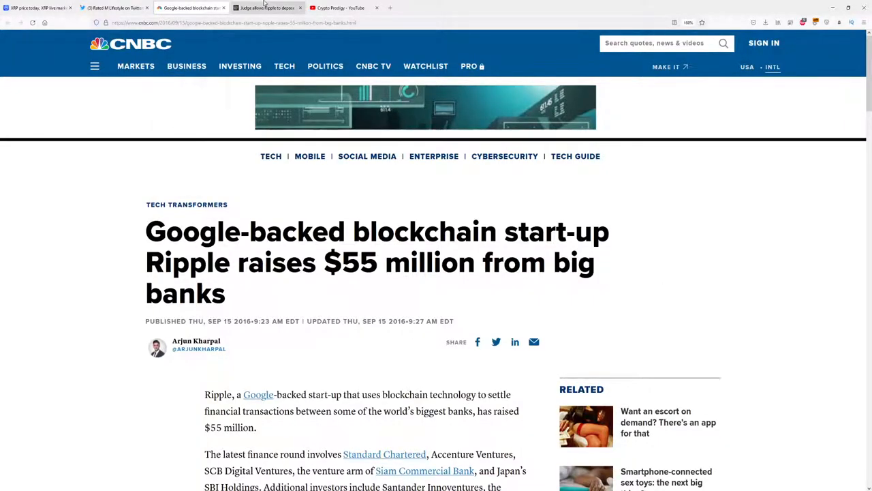
click(266, 8)
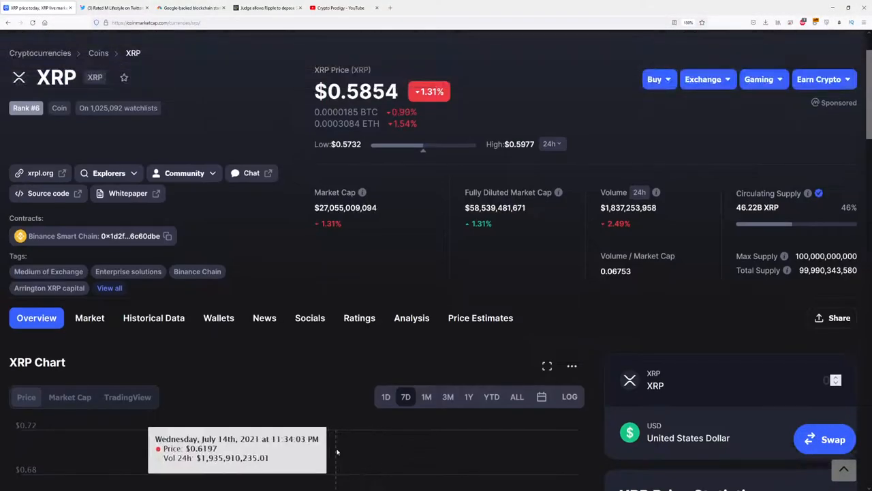
scroll(down, 3)
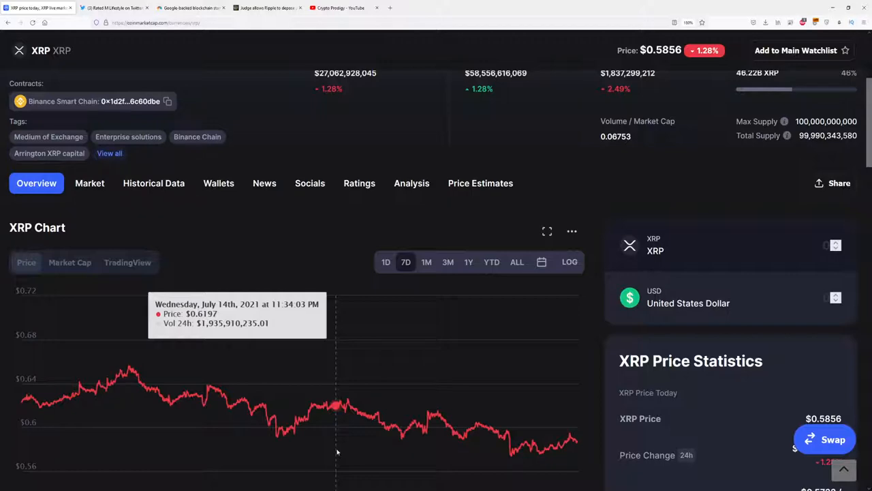
mouse_move(376, 415)
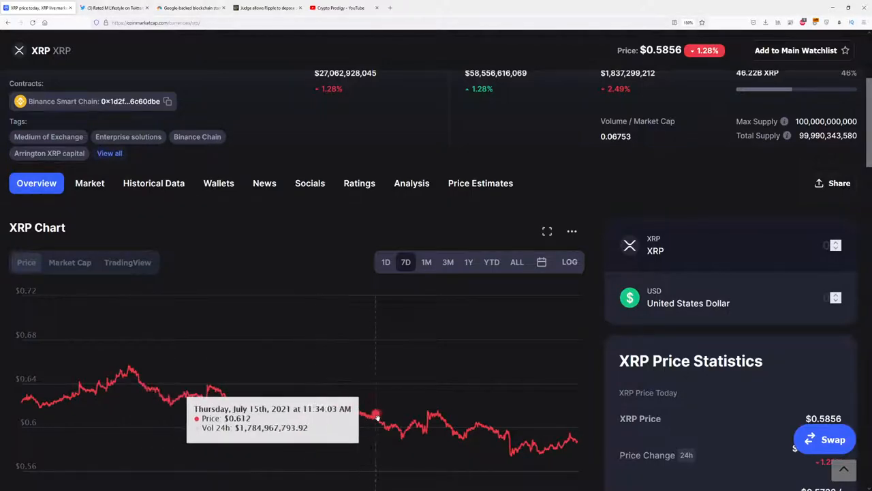
scroll(down, 3)
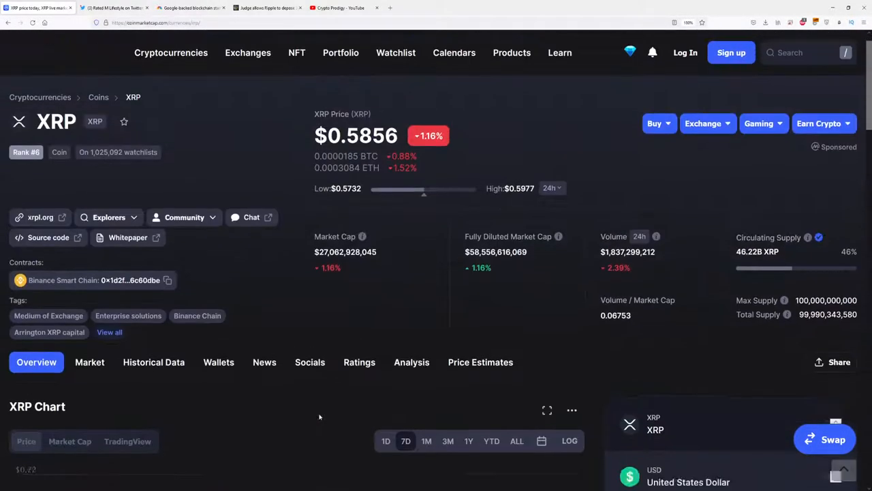
click(89, 362)
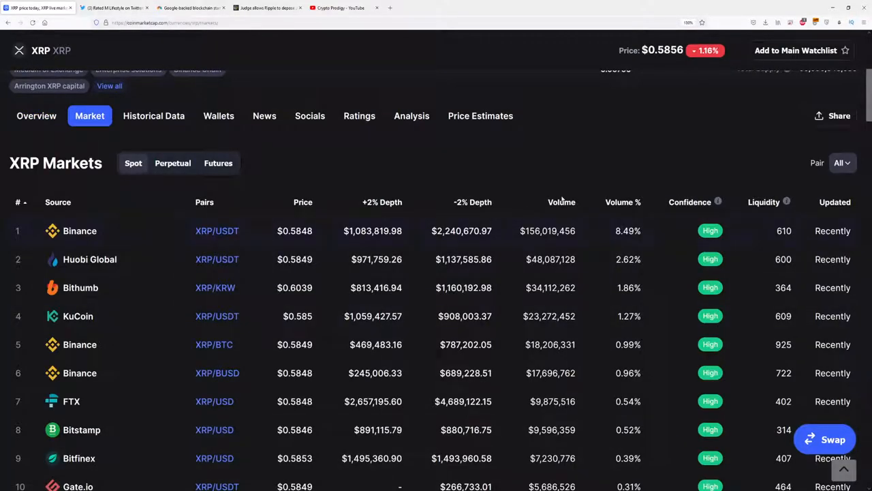
click(562, 202)
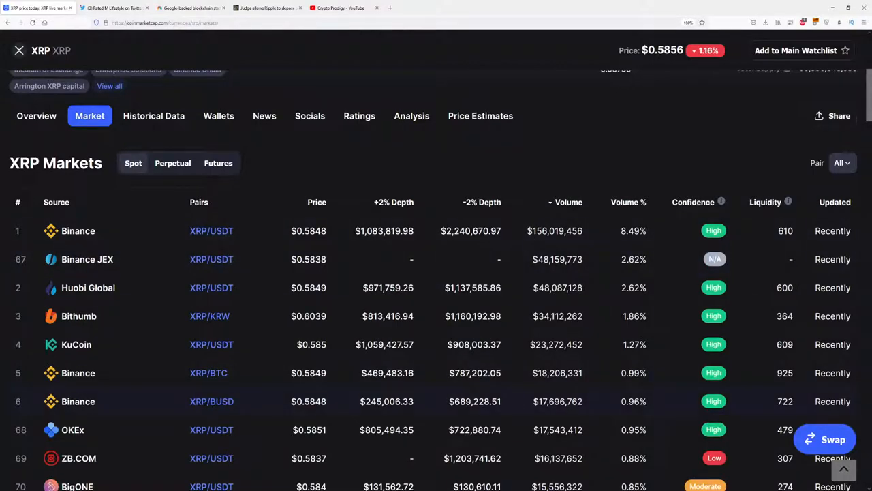
mouse_move(157, 266)
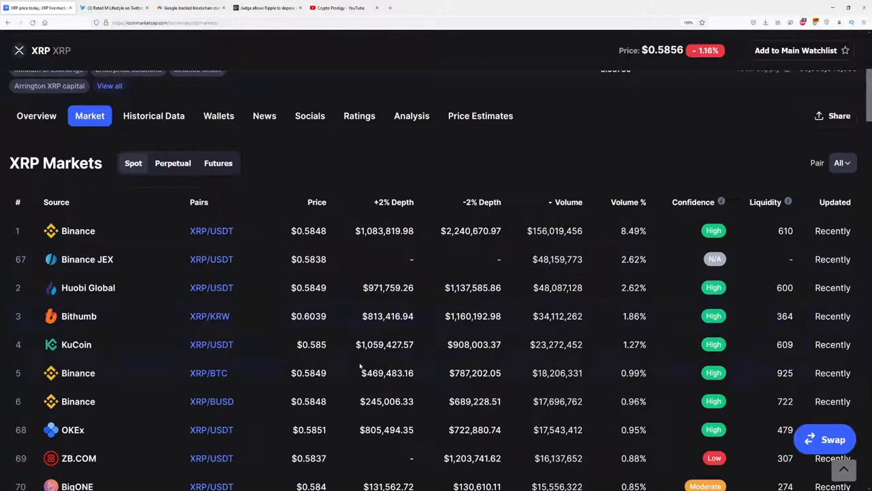
scroll(down, 3)
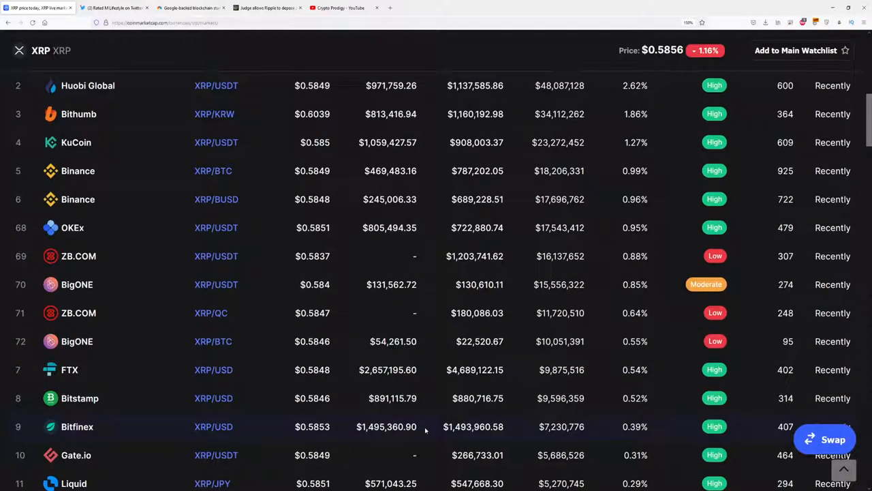
scroll(down, 3)
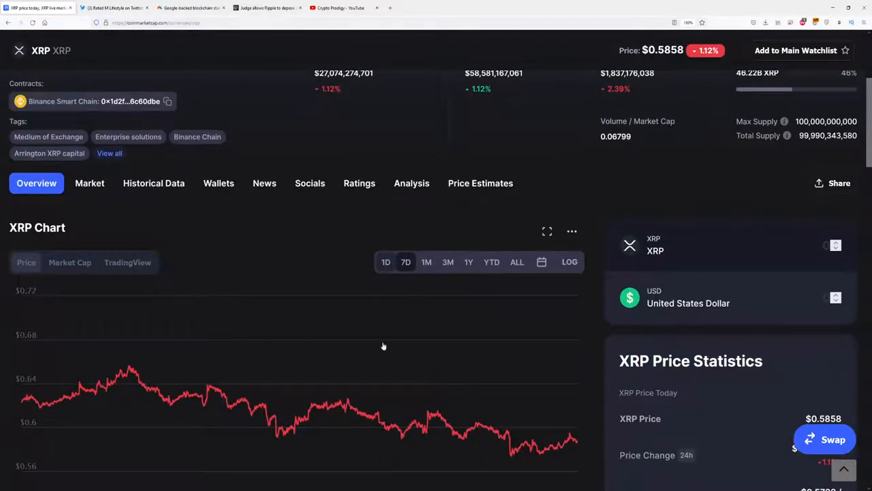
Step: Scroll XRP's chart to read $0.5755 at 5:14 AM on July 17th
scroll(down, 3)
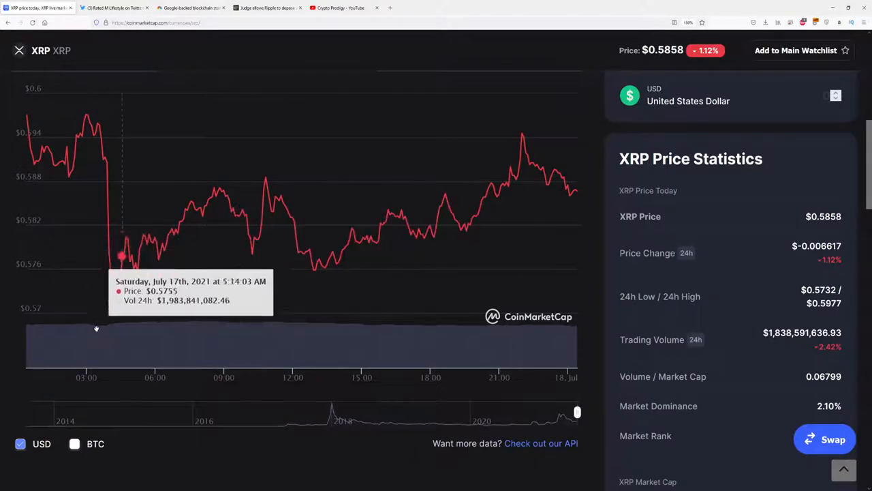
mouse_move(239, 238)
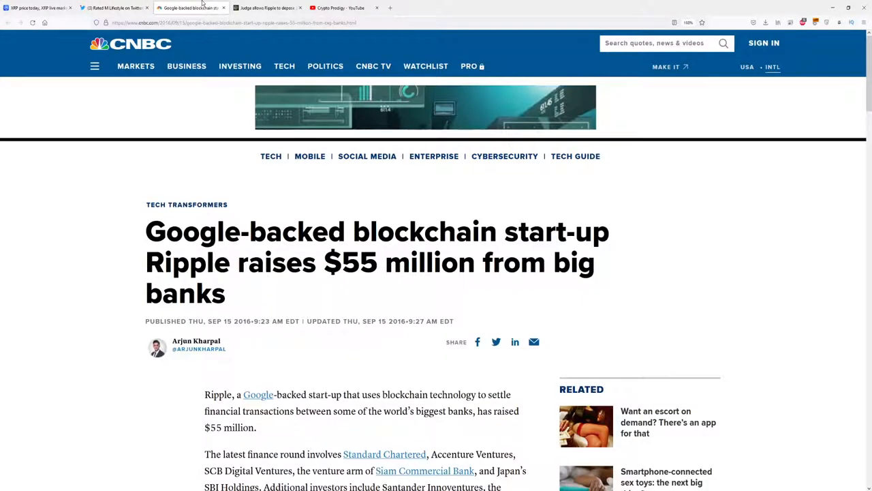
Step: Skim CNBC's $55 million Ripple article again, then return to Cointelegraph's deposition story
scroll(down, 3)
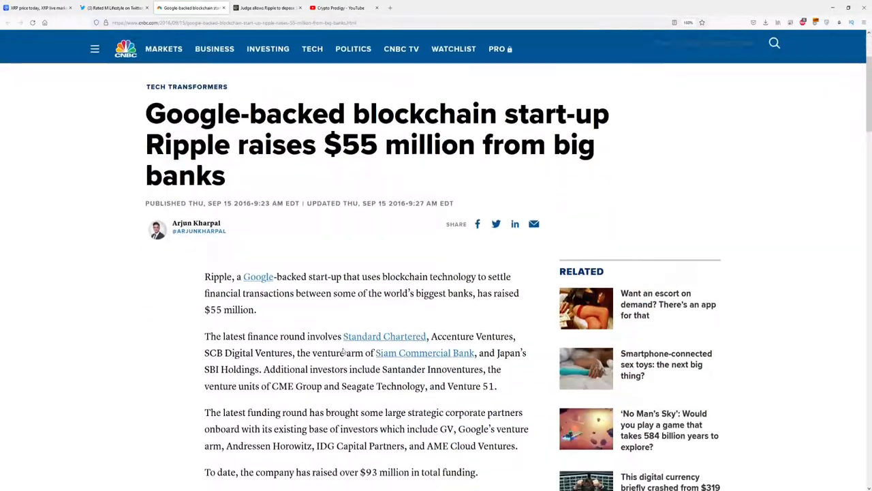
scroll(down, 3)
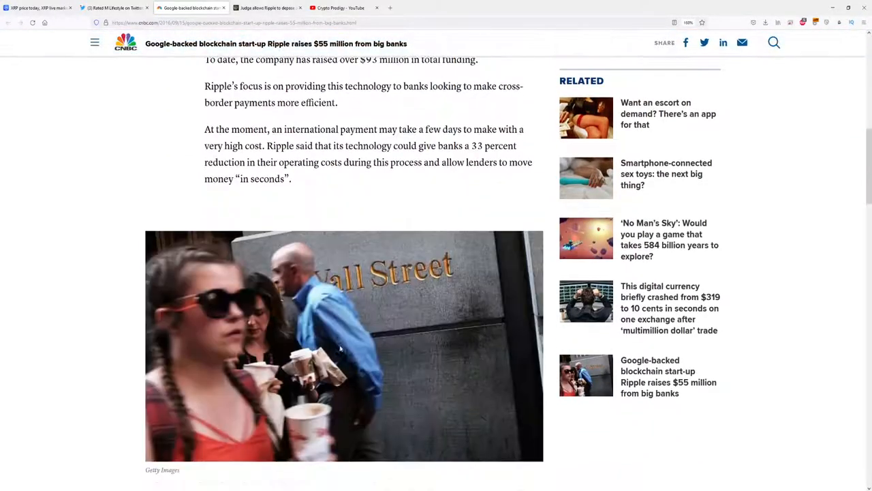
scroll(up, 3)
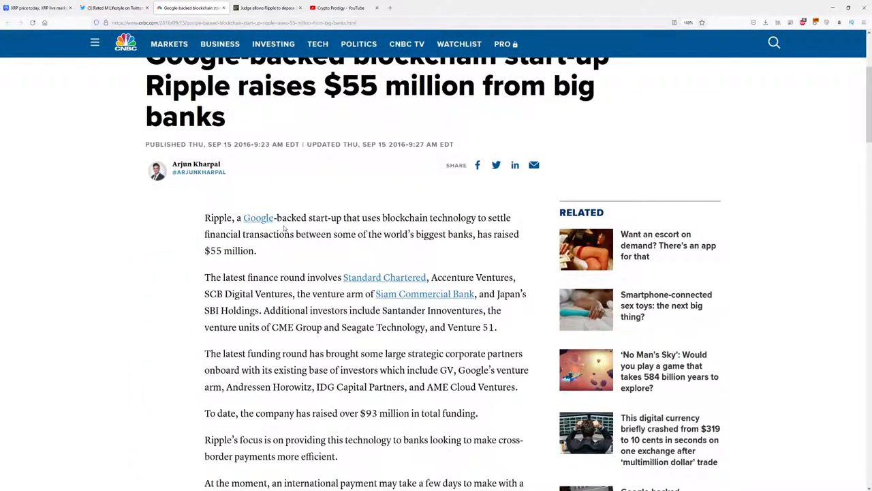
scroll(up, 3)
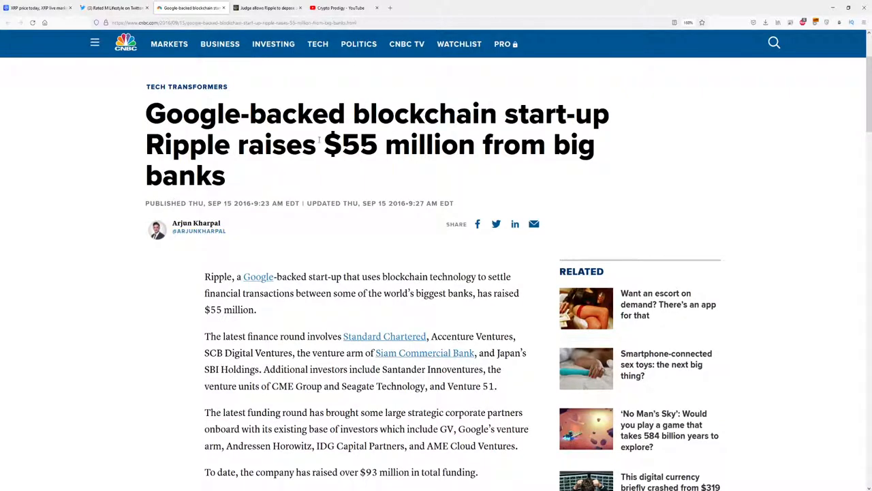
click(266, 7)
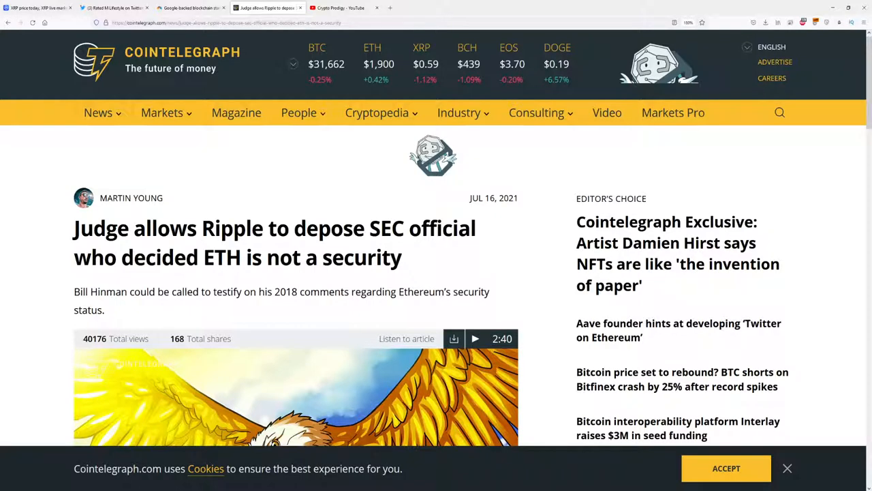
mouse_move(273, 210)
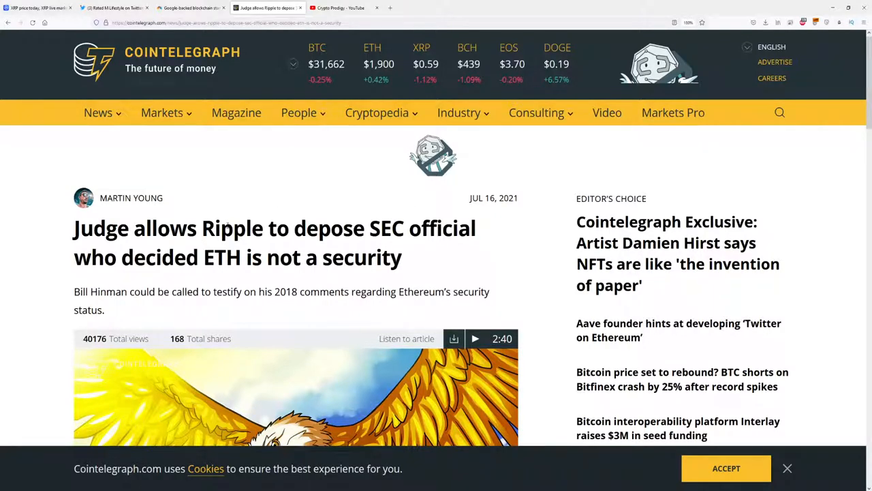
Step: Return to the Crypto Prodigy YouTube channel's Videos page listing Baby Doge, Shiba Inu and SafeMoon uploads
click(340, 7)
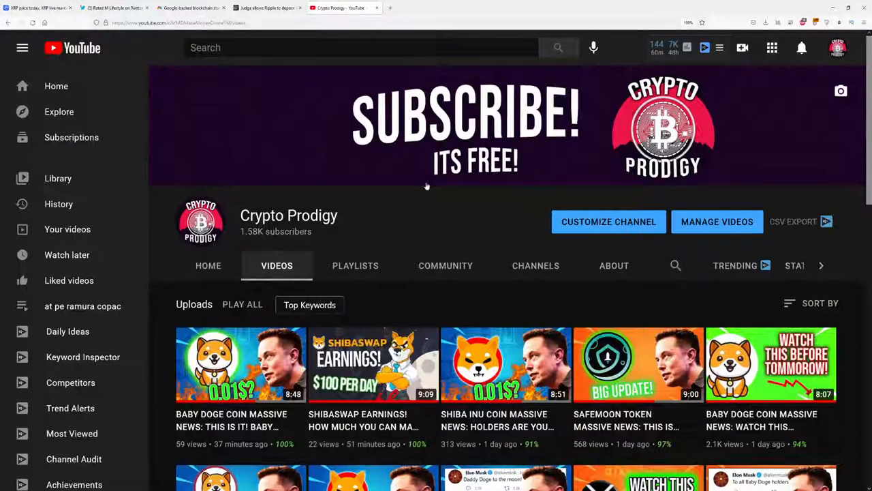
mouse_move(426, 214)
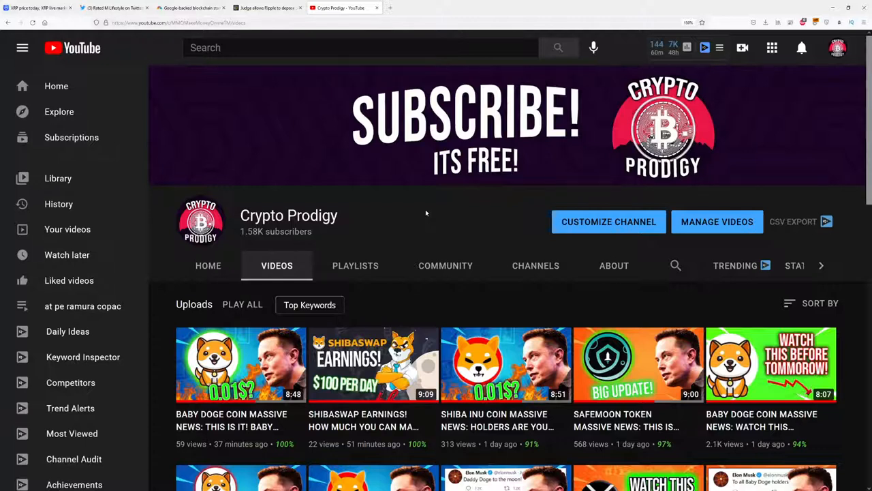
mouse_move(367, 218)
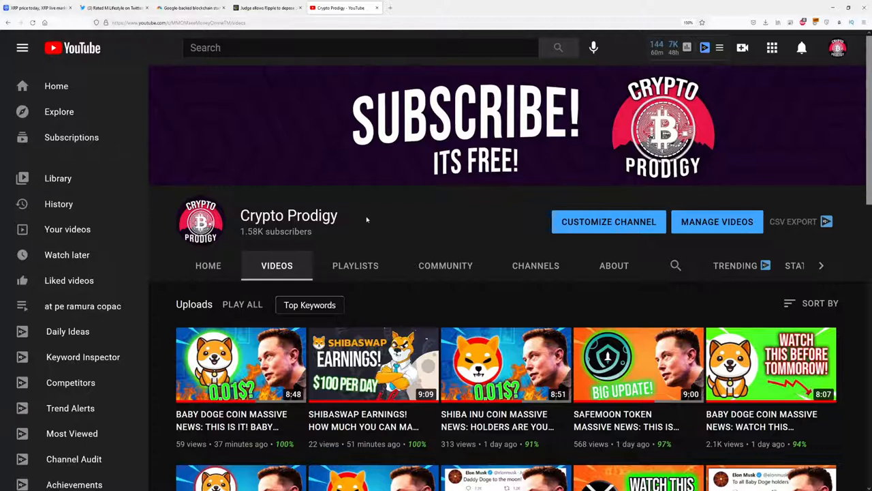